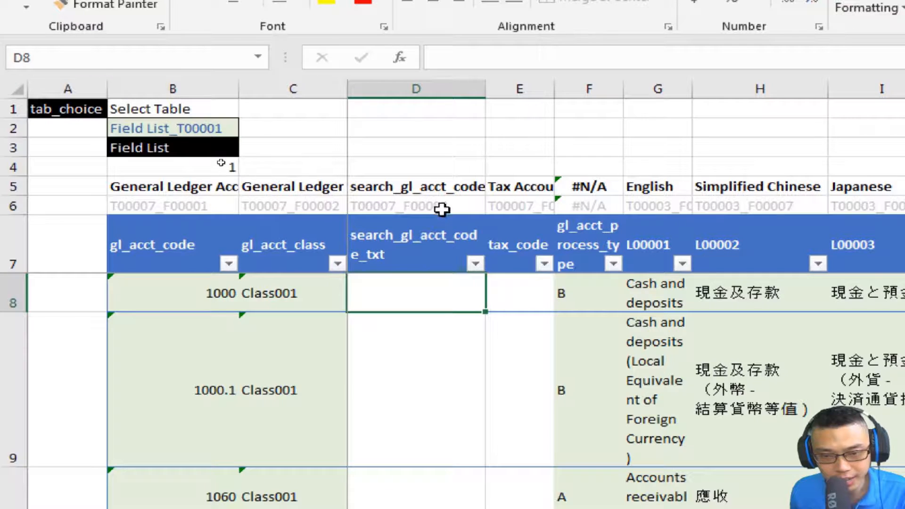
Start D8's formula joining [@[gl_acct_code]] with two spaces
{"action": "type", "text": "=[@[gl_acct_code"}
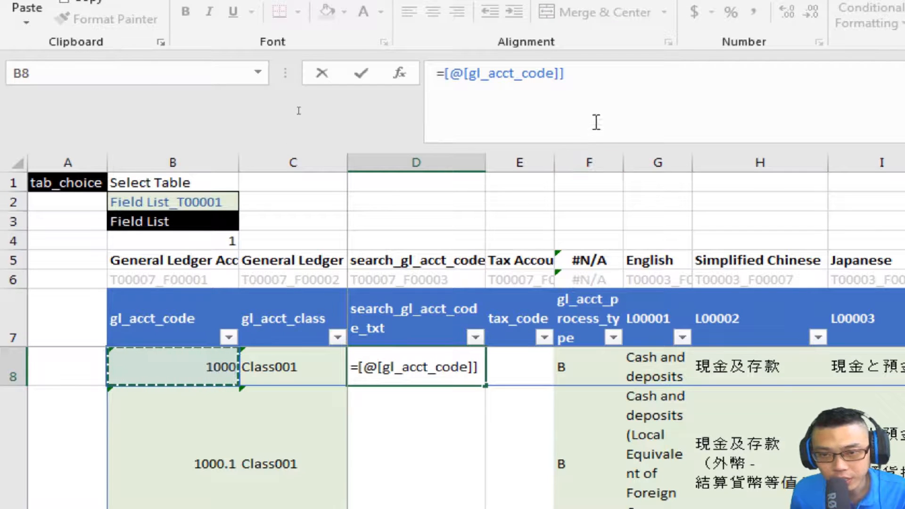
{"action": "type", "text": "&"}
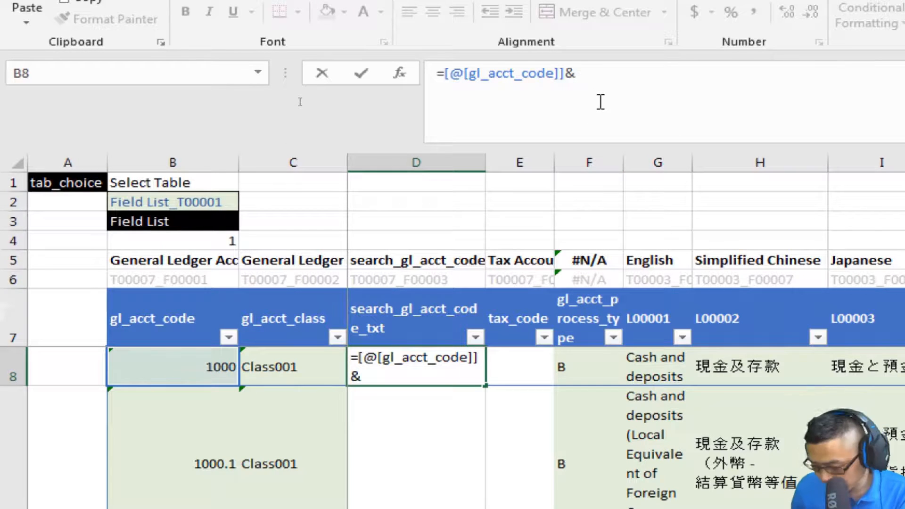
{"action": "type", "text": "\""}
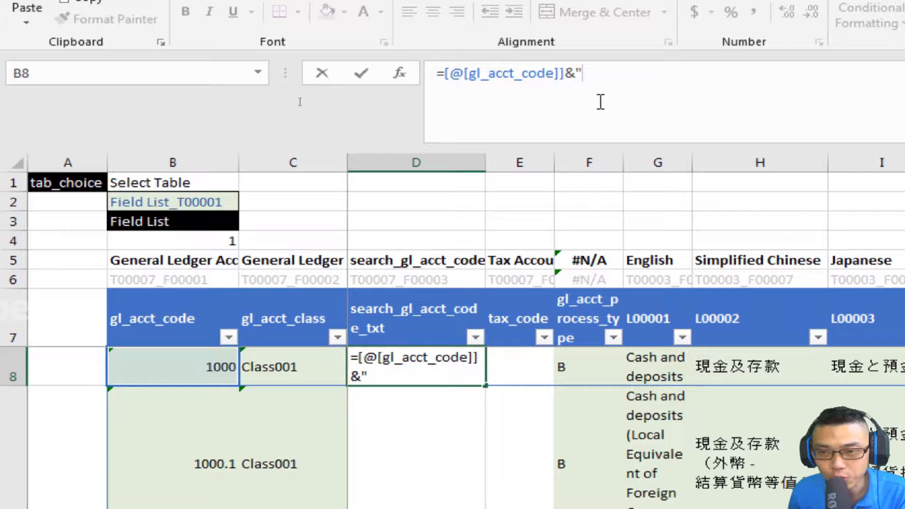
{"action": "type", "text": "\" \""}
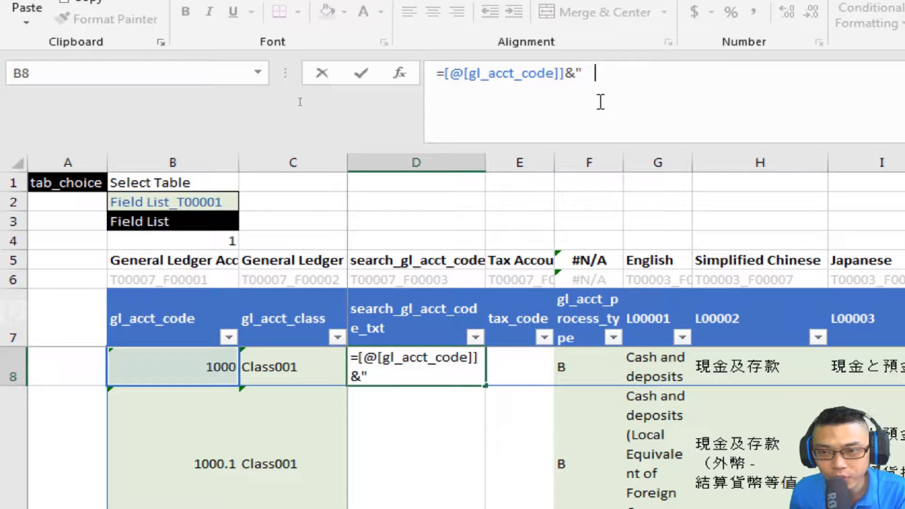
{"action": "type", "text": "\"  \""}
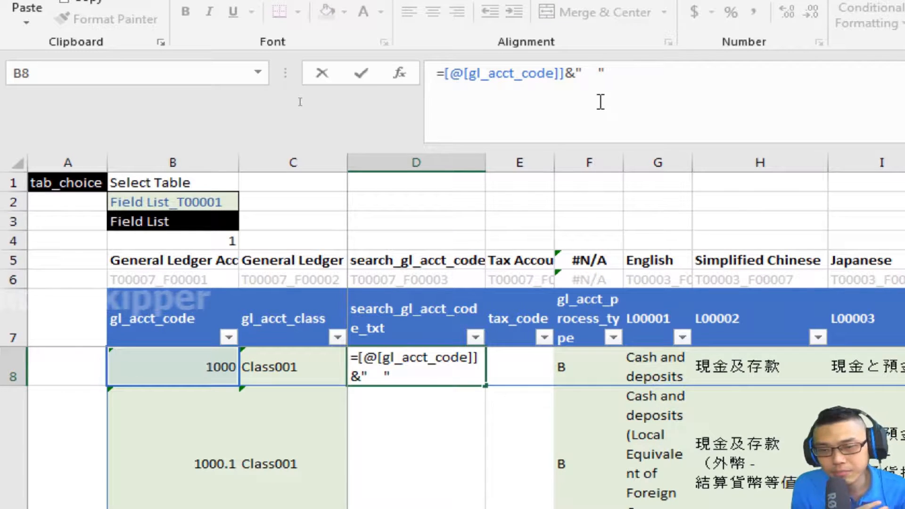
{"action": "type", "text": "&"}
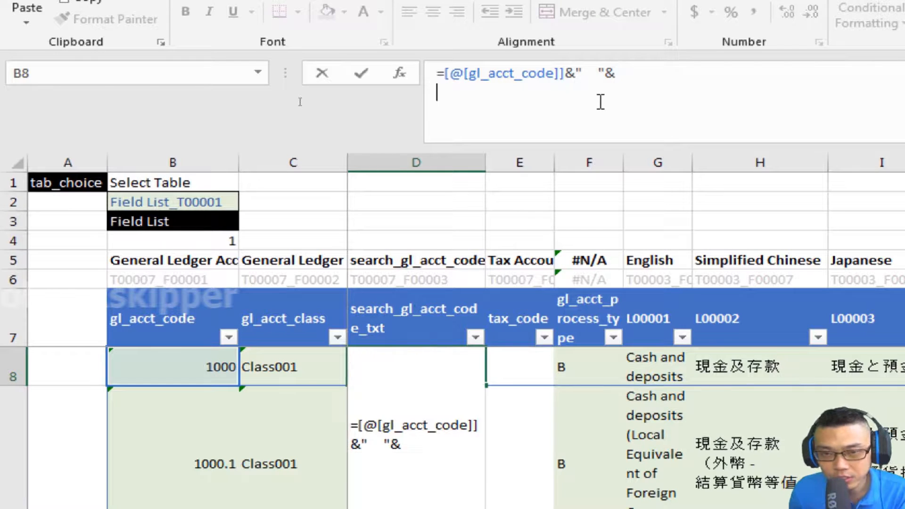
Append INDEX(chartOfAcct, MATCH(), MATCH(col)) as the placeholder lookup skeleton
{"action": "type", "text": "index("}
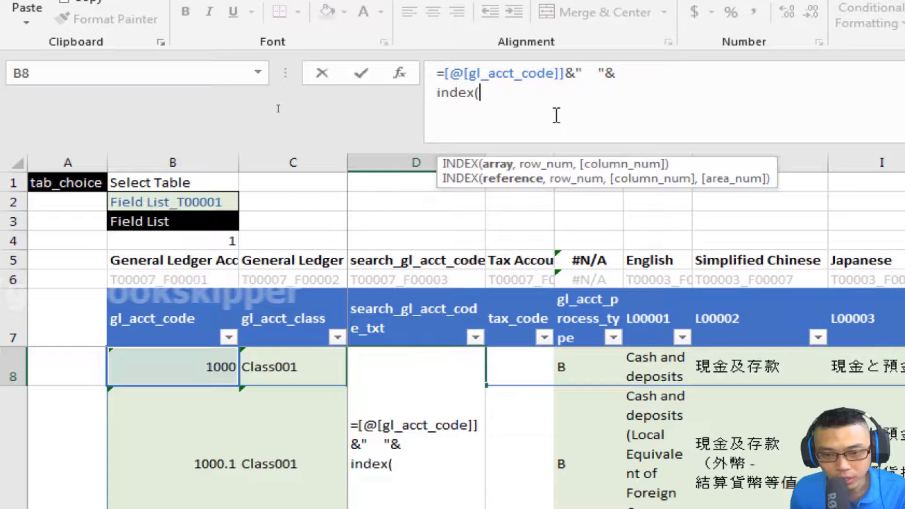
{"action": "scroll", "scroll_direction": "right", "scroll_amount": 3}
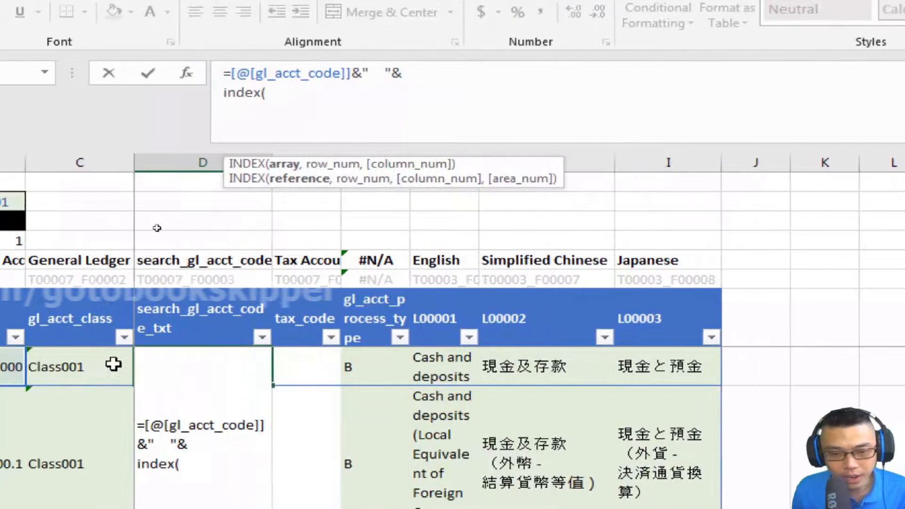
{"action": "type", "text": "chartOfAcct,"}
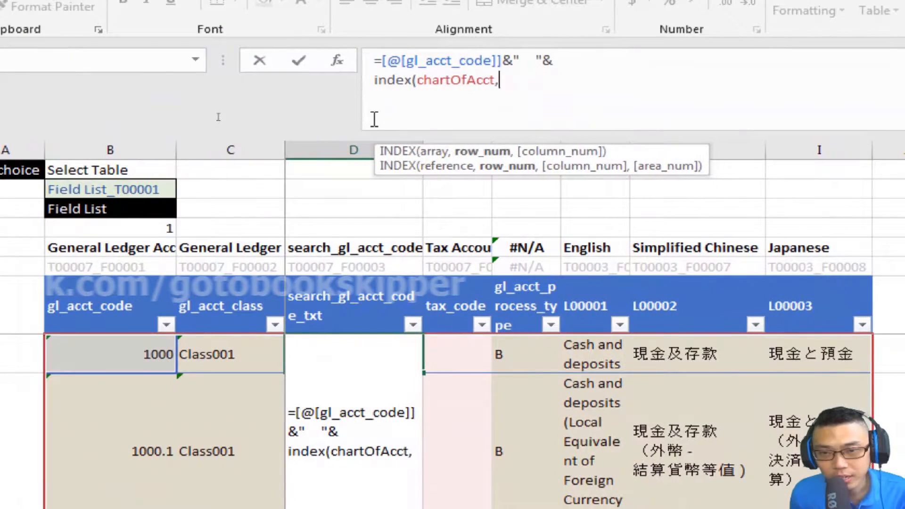
{"action": "type", "text": "match(row),"}
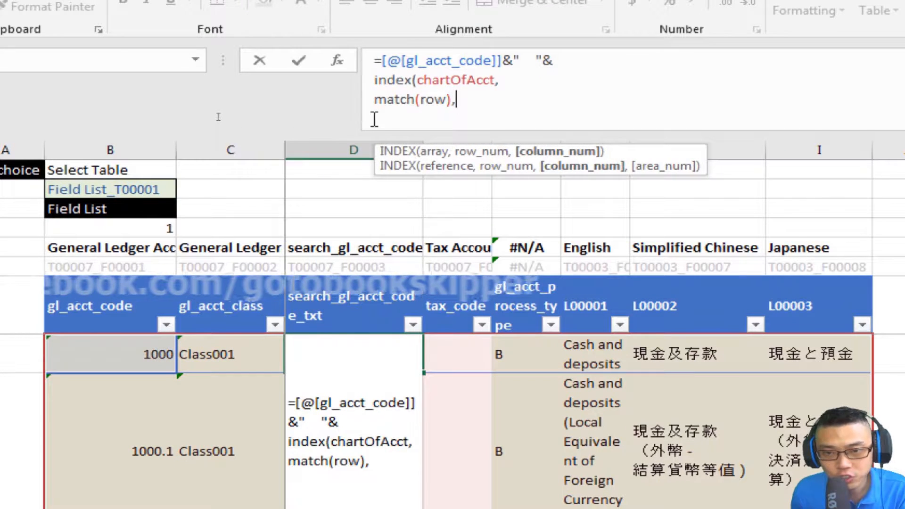
{"action": "type", "text": "match(c"}
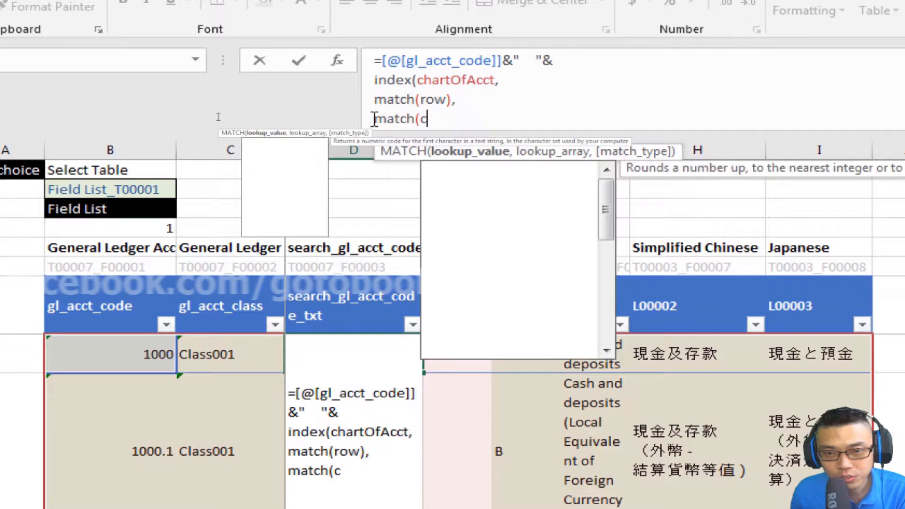
{"action": "type", "text": "ol)"}
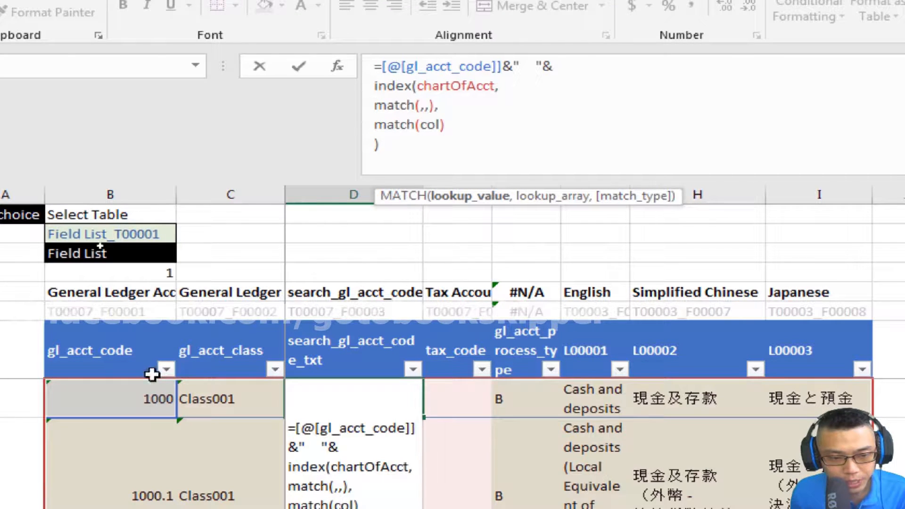
Fill the MATCH arguments with gl_acct_code and lang_choice_num, showing codes like '1000 Cash and deposits'
{"action": "left_click", "coordinate": [109, 399]}
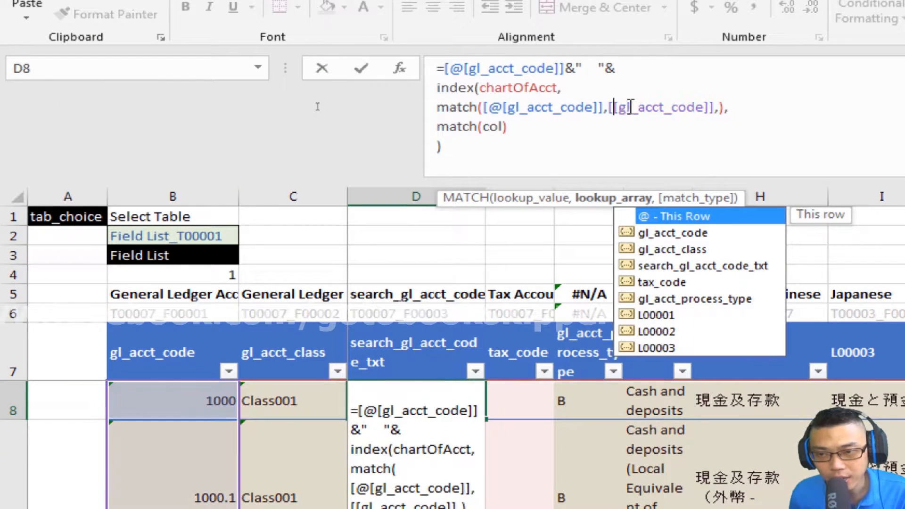
{"action": "type", "text": "0"}
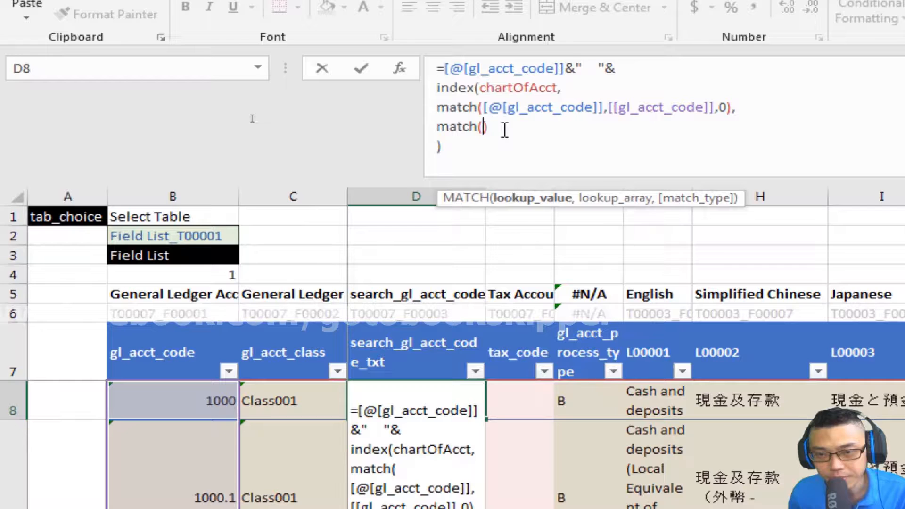
{"action": "type", "text": ",,"}
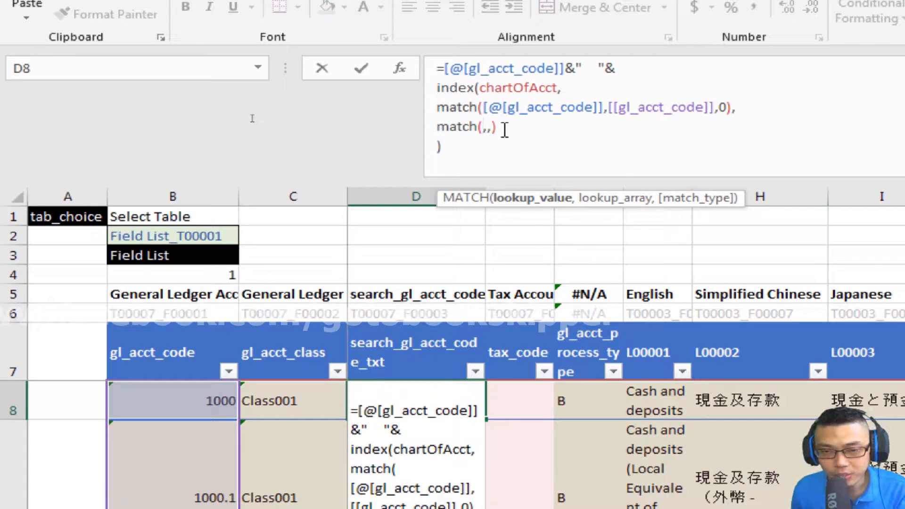
{"action": "type", "text": "lang_choice_num"}
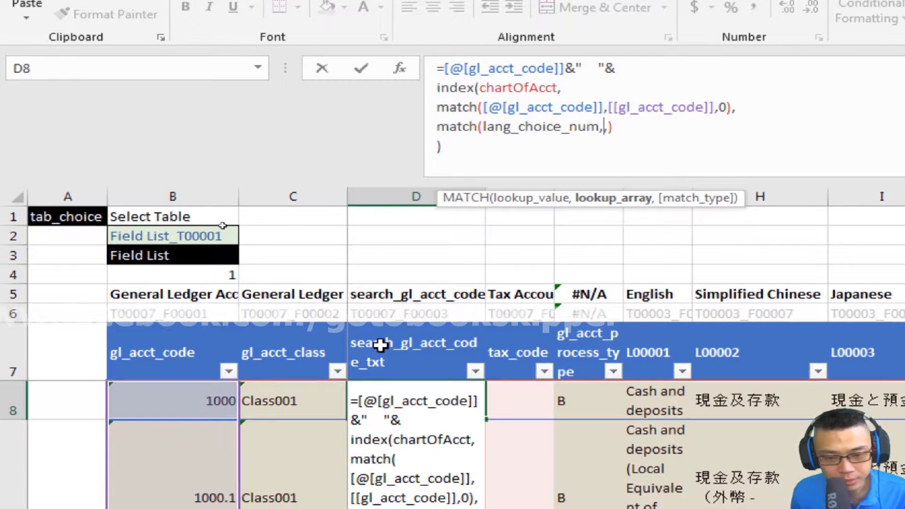
{"action": "scroll", "scroll_direction": "right", "scroll_amount": 3}
{"action": "type", "text": "chartOfAcct[#Headers],"}
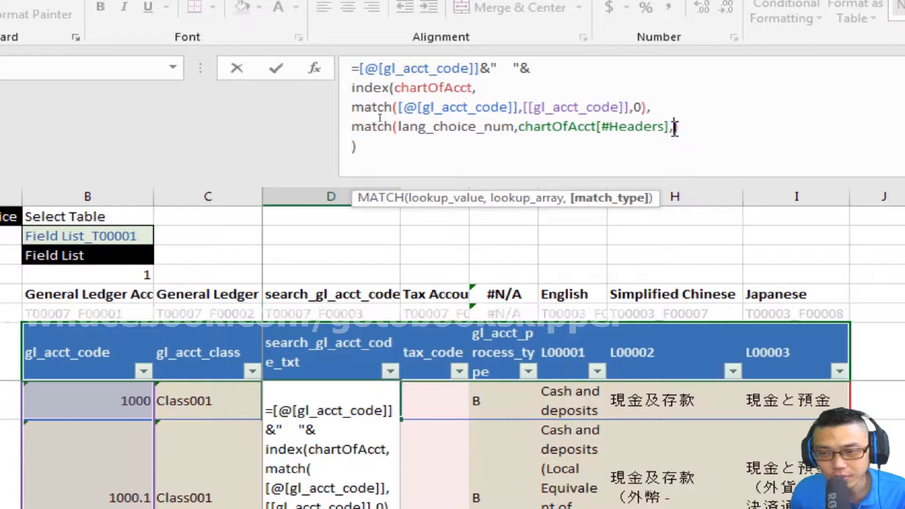
{"action": "type", "text": "0)"}
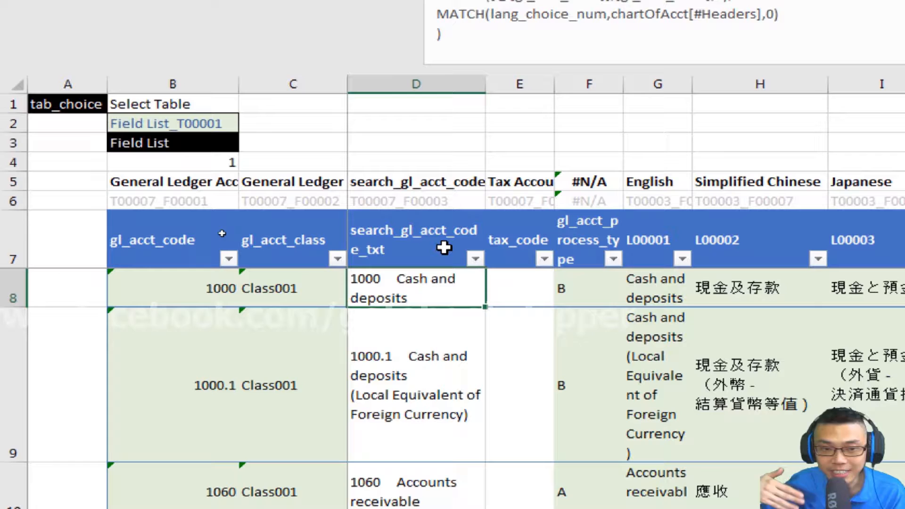
Review process types A, B, P, R, then set invoice I0001's transaction type to R-Revenue
{"action": "left_click", "coordinate": [518, 288]}
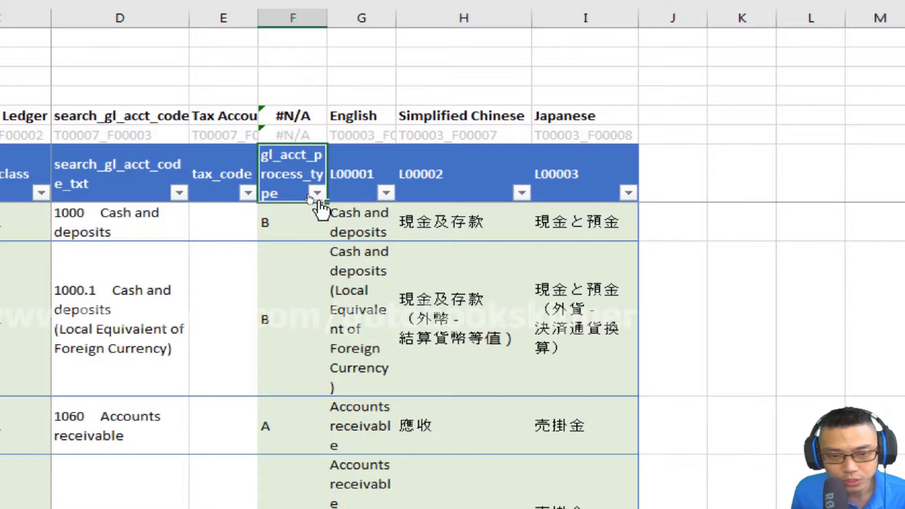
{"action": "left_click", "coordinate": [314, 193]}
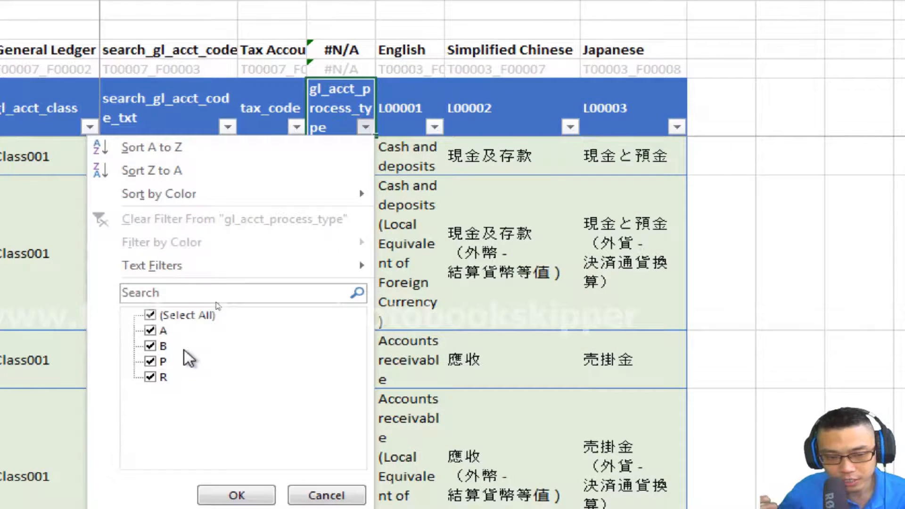
{"action": "mouse_move", "coordinate": [183, 379]}
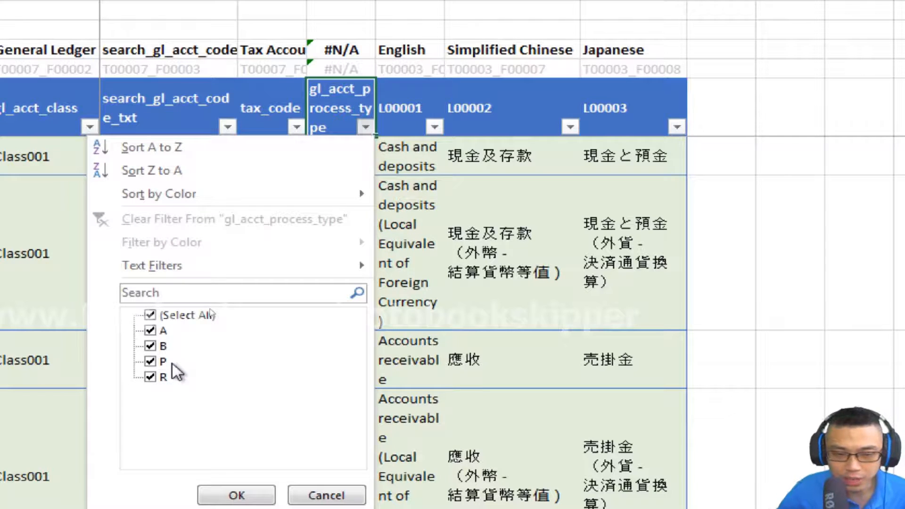
{"action": "mouse_move", "coordinate": [173, 396]}
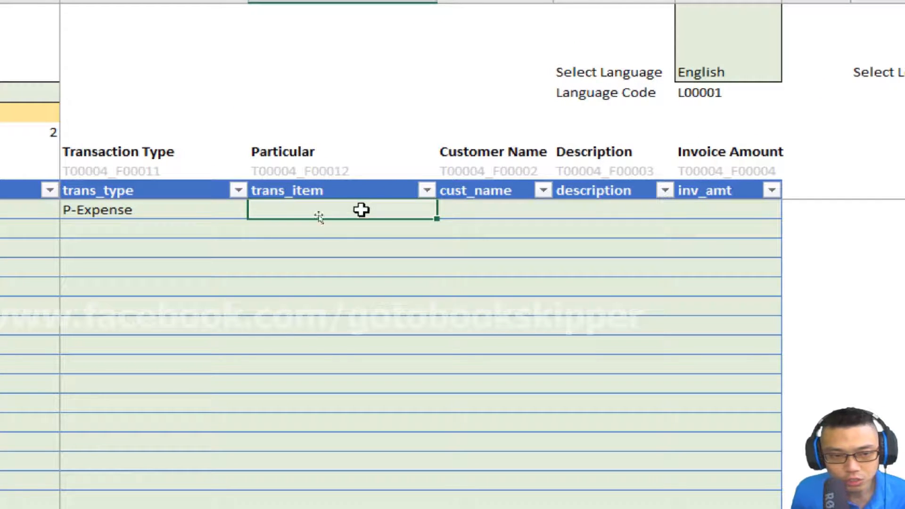
{"action": "left_click", "coordinate": [141, 210]}
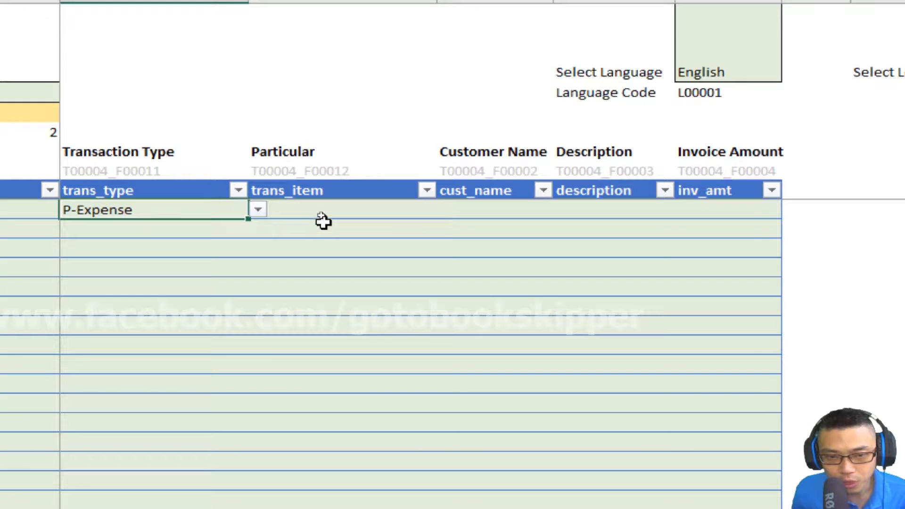
{"action": "left_click", "coordinate": [317, 211]}
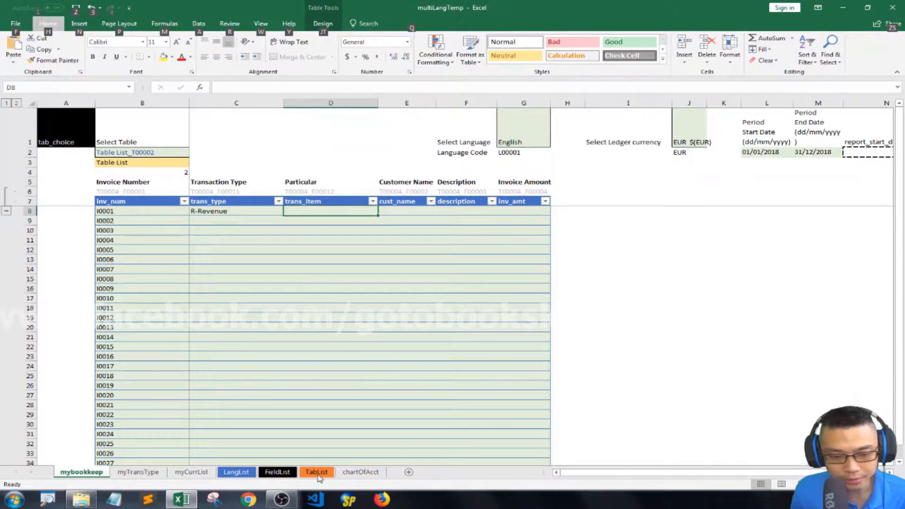
Add all_P_gl_accounts, all_R_gl_accounts and all_B_gl_accounts columns to chartOfAcct and format them
{"action": "left_click", "coordinate": [360, 472]}
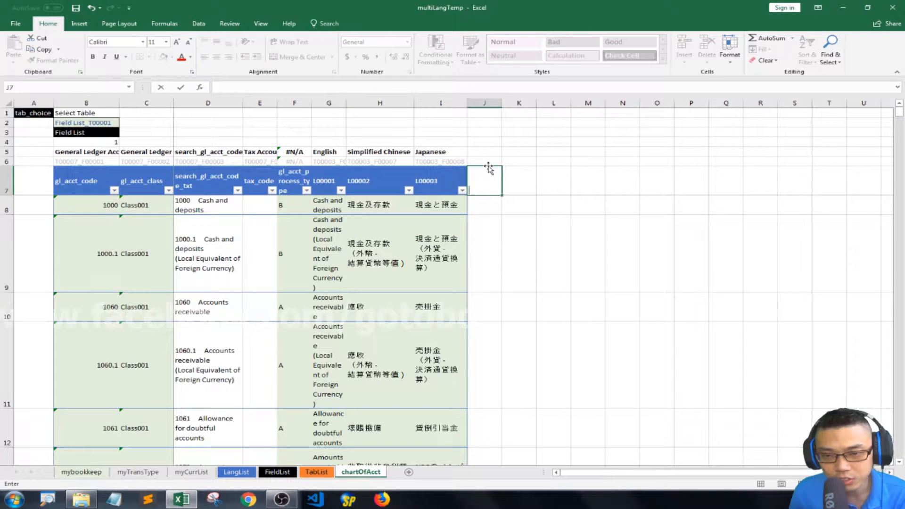
{"action": "type", "text": "all_P_ac"}
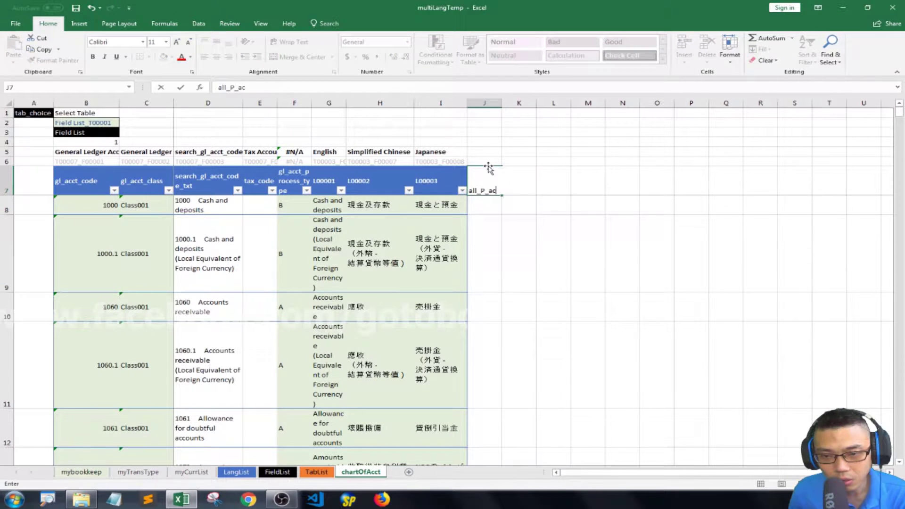
{"action": "type", "text": "gl_account"}
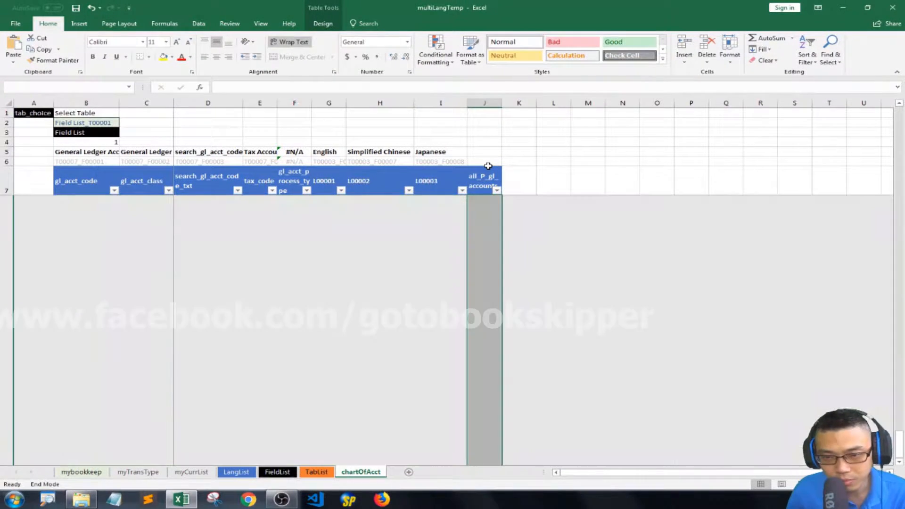
{"action": "key", "text": "Ctrl+1"}
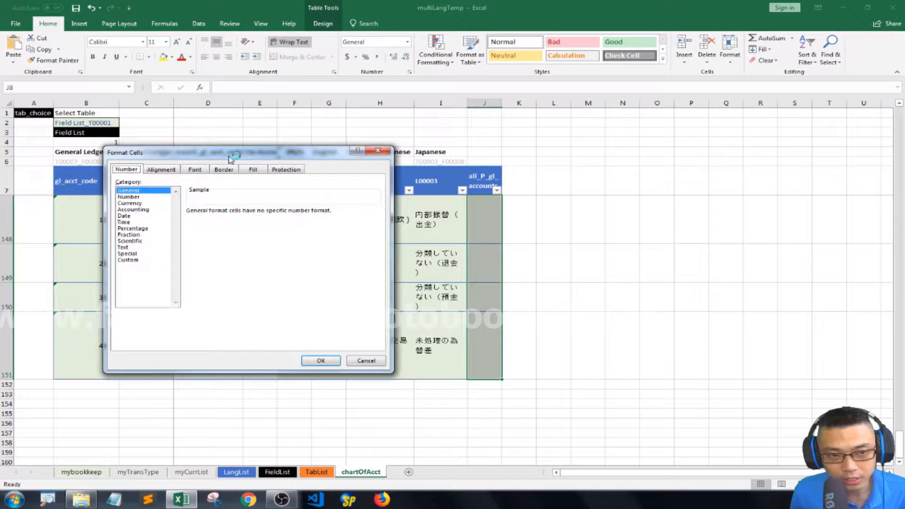
{"action": "left_click", "coordinate": [256, 169]}
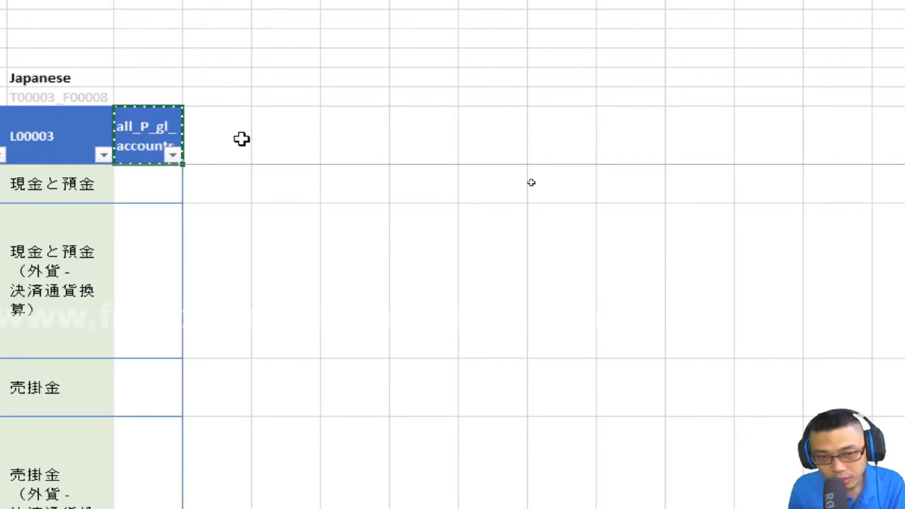
{"action": "left_click_drag", "start_coordinate": [176, 157], "coordinate": [242, 157]}
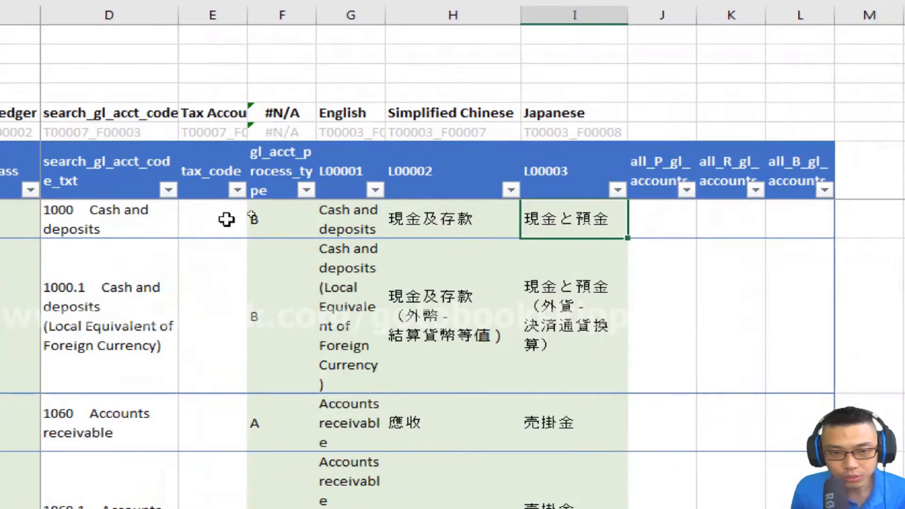
Begin typing =INDEX in the first all_P_gl_accounts cell, J8
{"action": "left_click", "coordinate": [307, 189]}
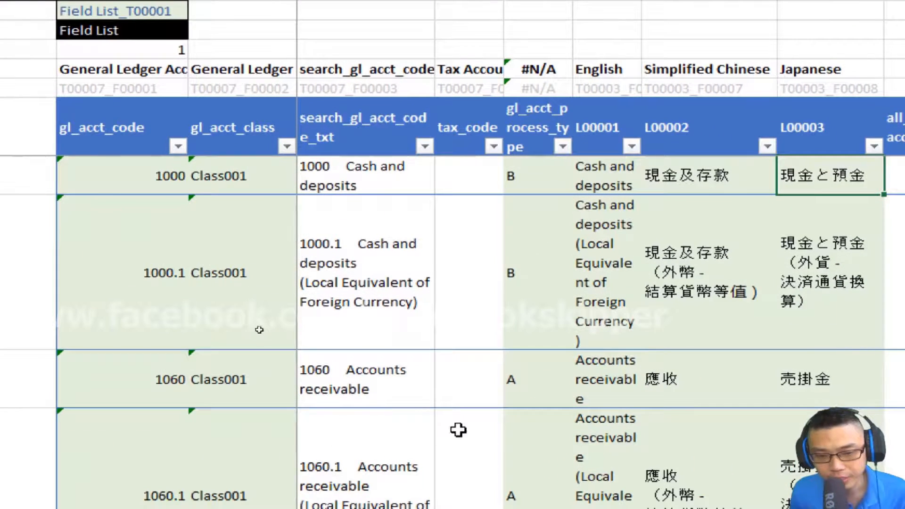
{"action": "mouse_move", "coordinate": [368, 397]}
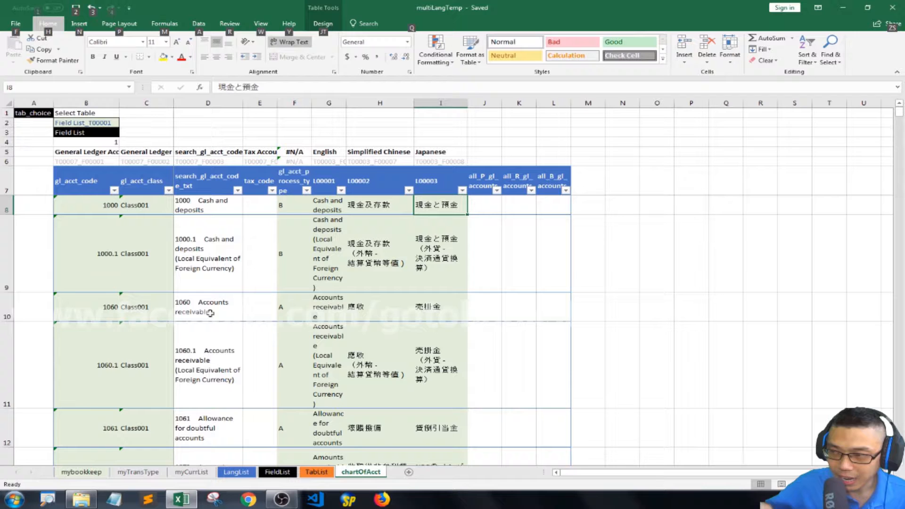
{"action": "mouse_move", "coordinate": [322, 264]}
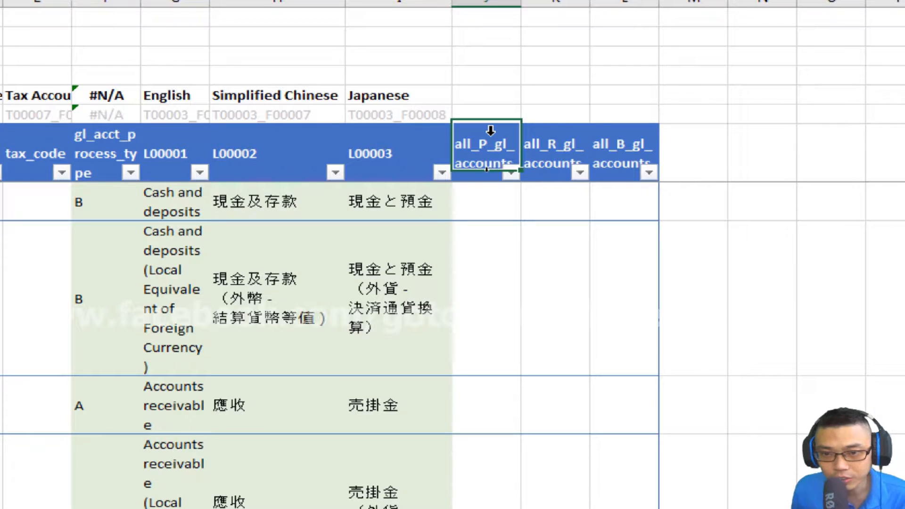
{"action": "left_click", "coordinate": [554, 151]}
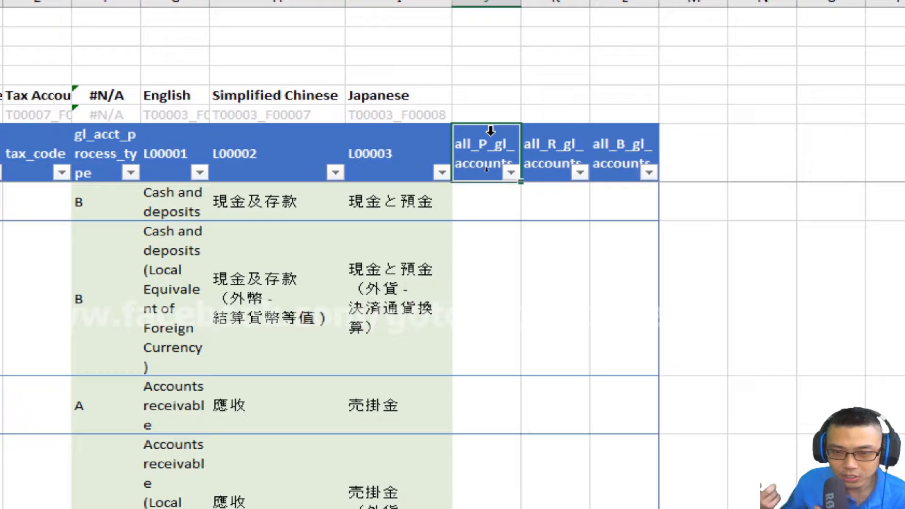
{"action": "left_click", "coordinate": [485, 201]}
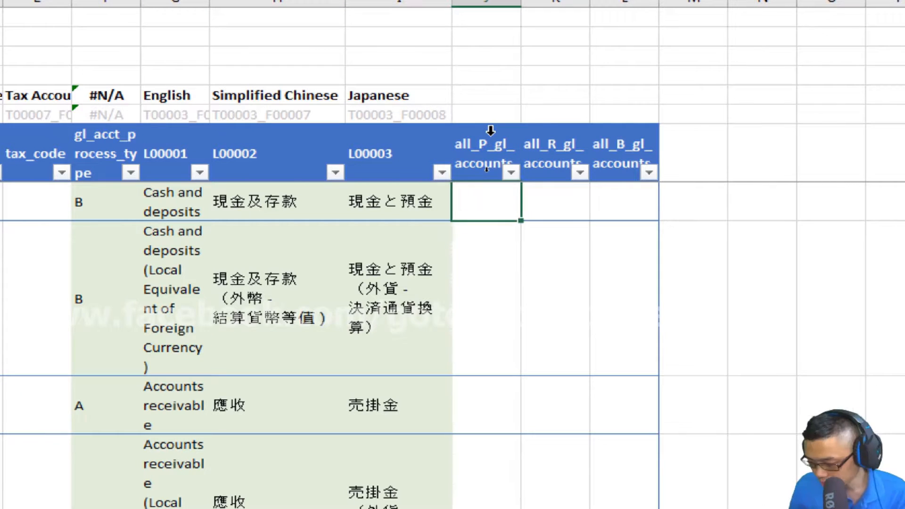
{"action": "type", "text": "="}
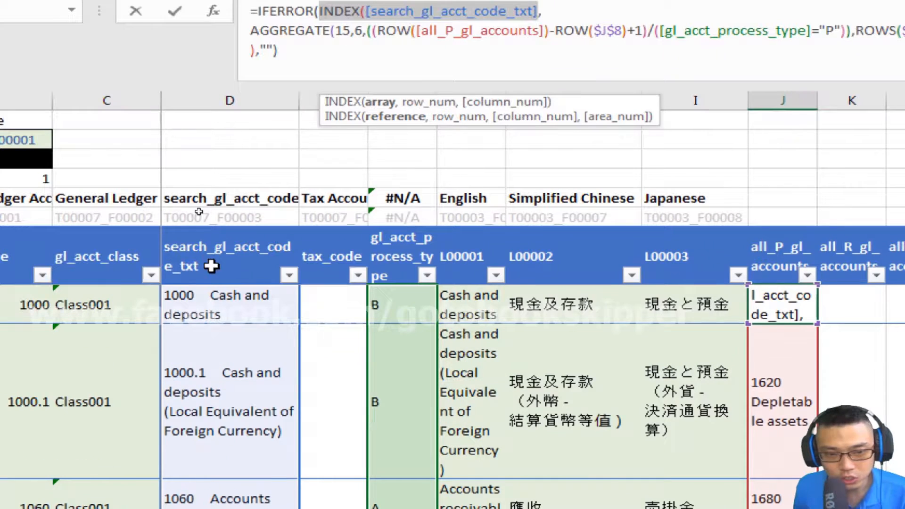
{"action": "mouse_move", "coordinate": [199, 387]}
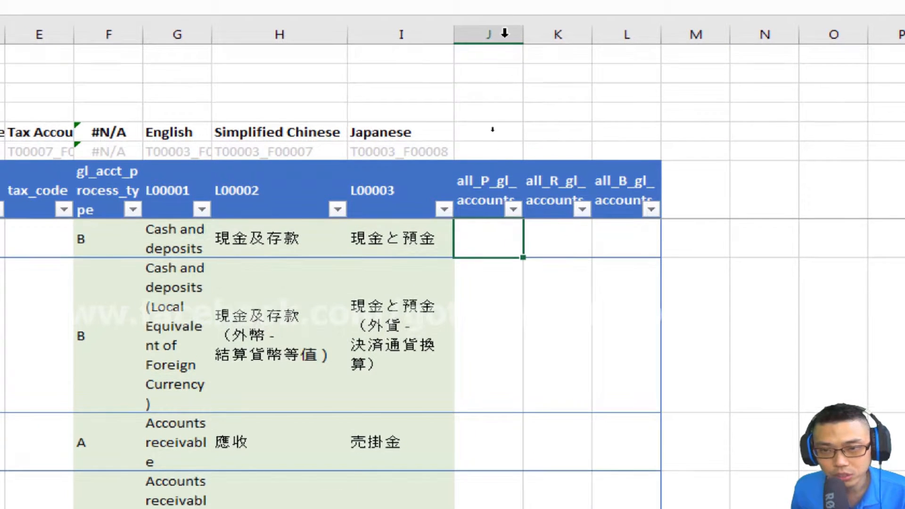
{"action": "type", "text": "=index"}
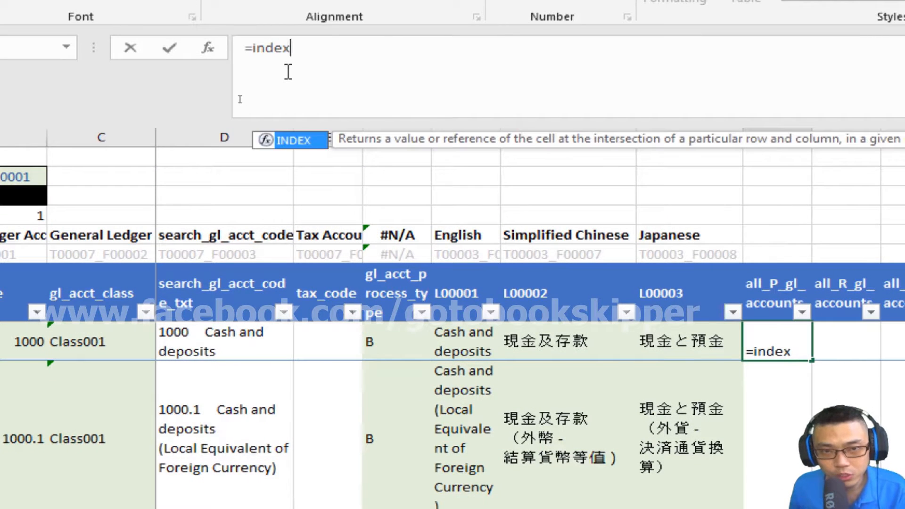
Use the search_gl_acct_code_txt column as INDEX's array and start AGGREGATE
{"action": "left_click", "coordinate": [225, 236]}
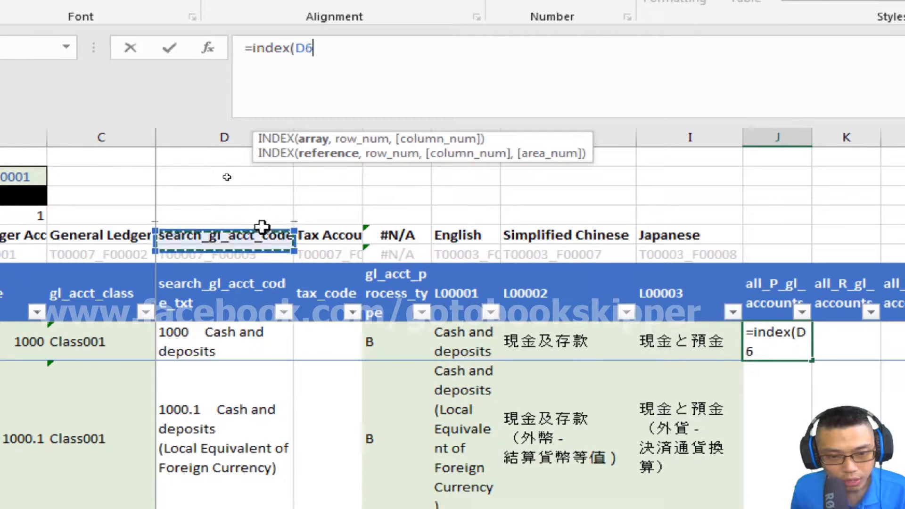
{"action": "left_click", "coordinate": [224, 342]}
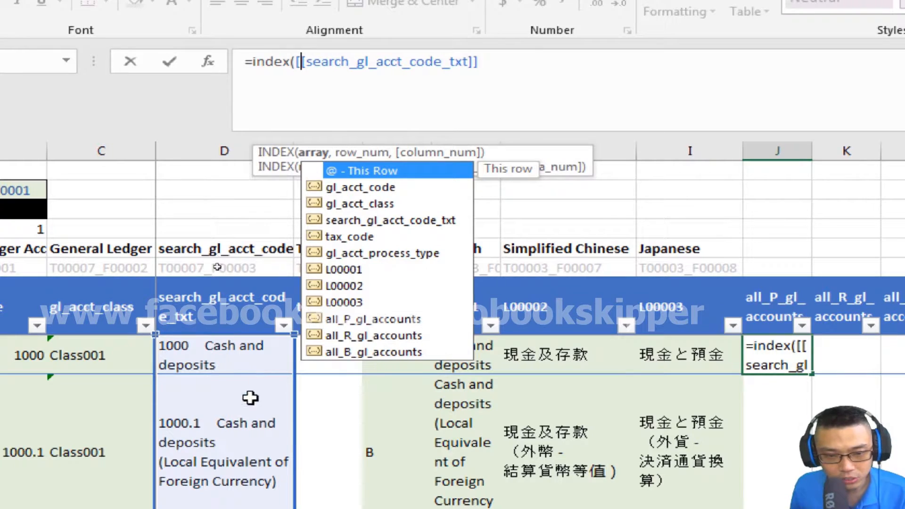
{"action": "scroll", "scroll_direction": "down", "scroll_amount": 3}
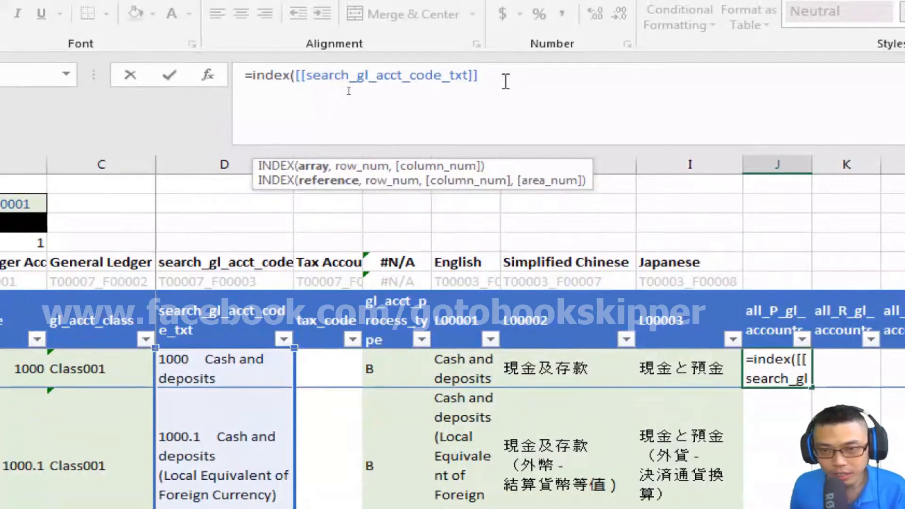
{"action": "type", "text": "], agg"}
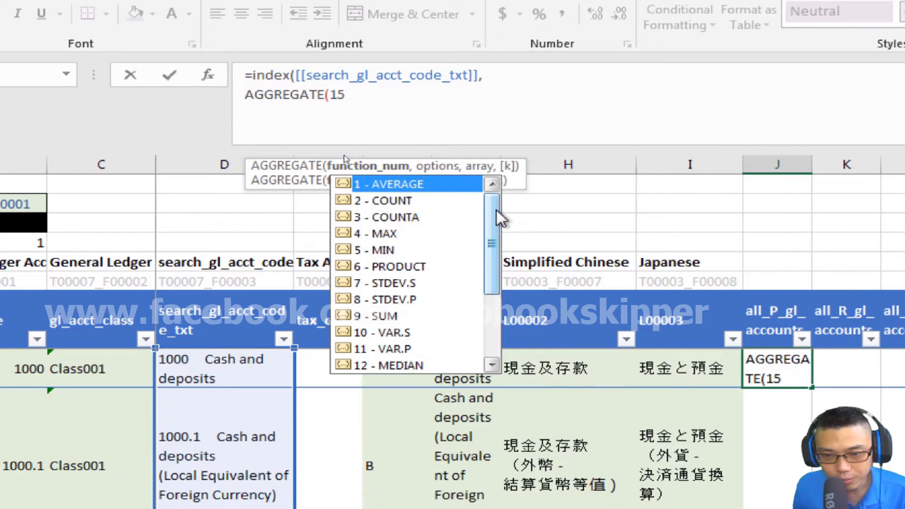
Give AGGREGATE options 15, 6 and a (rollover)/(critieria) placeholder array
{"action": "scroll", "scroll_direction": "down", "scroll_amount": 3}
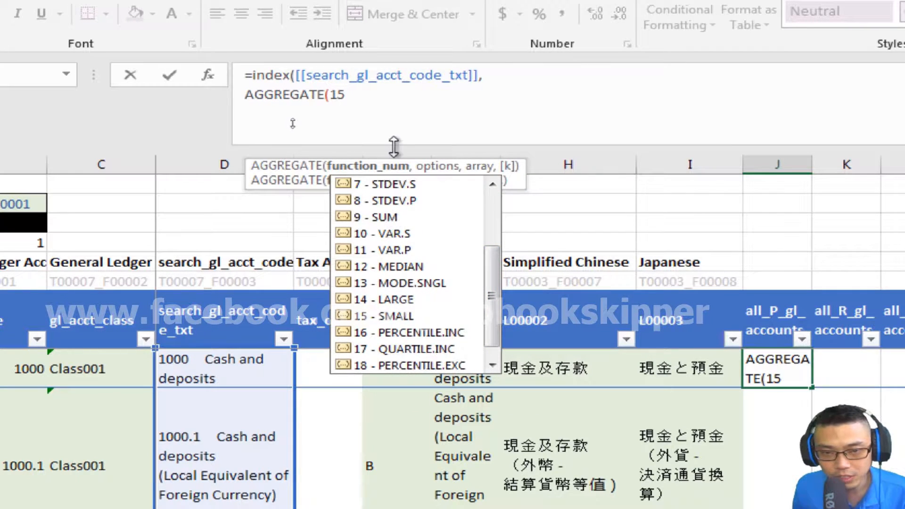
{"action": "type", "text": ","}
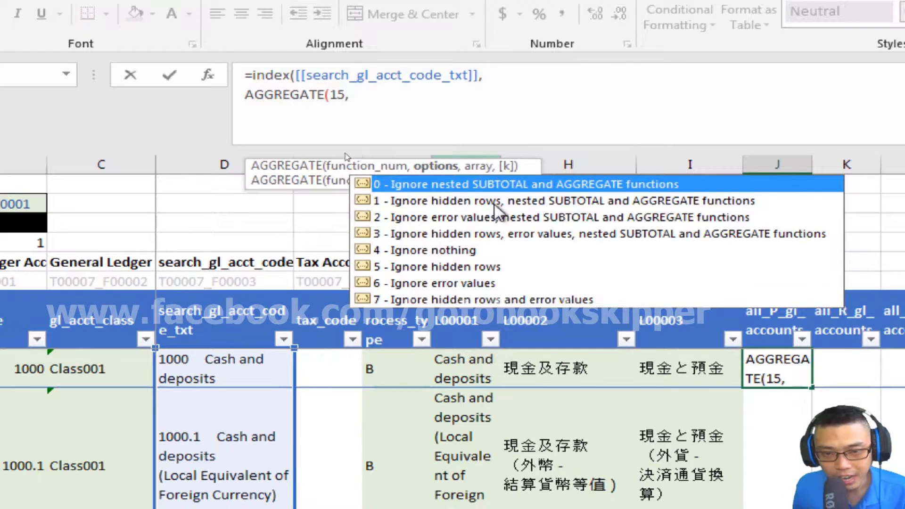
{"action": "type", "text": "6"}
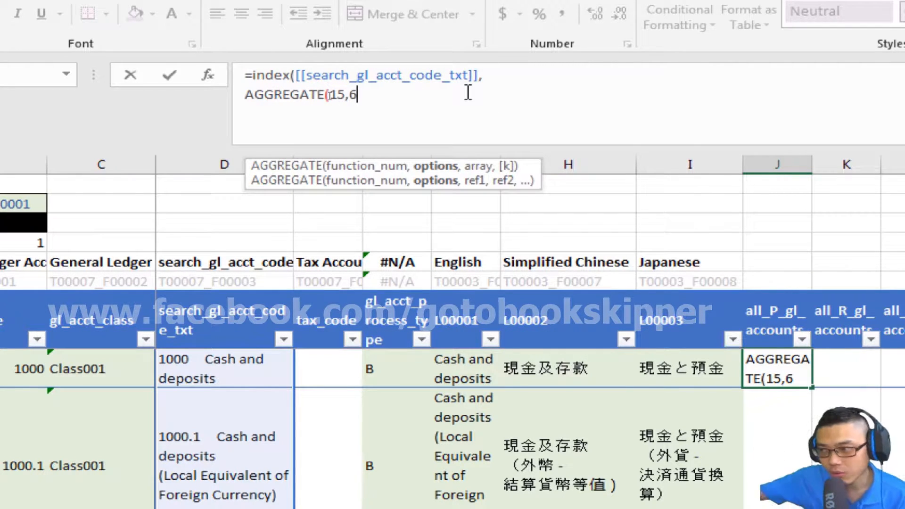
{"action": "mouse_move", "coordinate": [405, 372]}
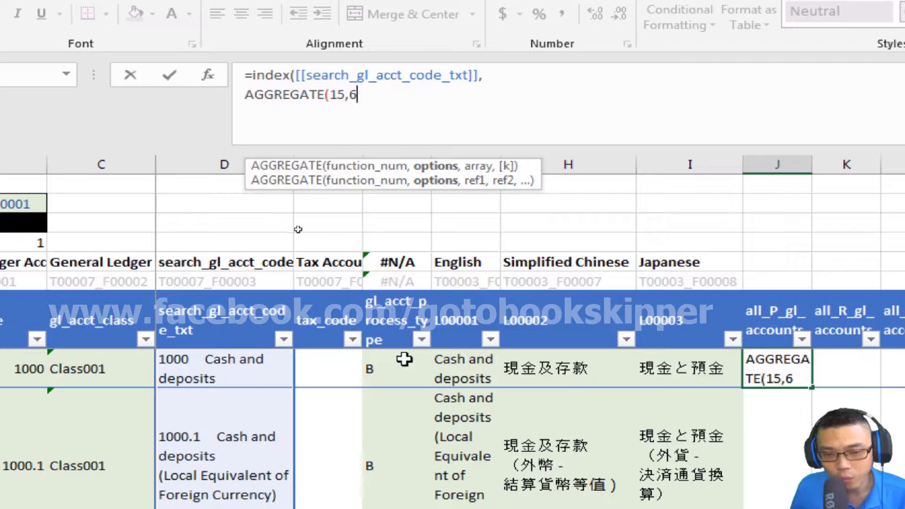
{"action": "mouse_move", "coordinate": [733, 339]}
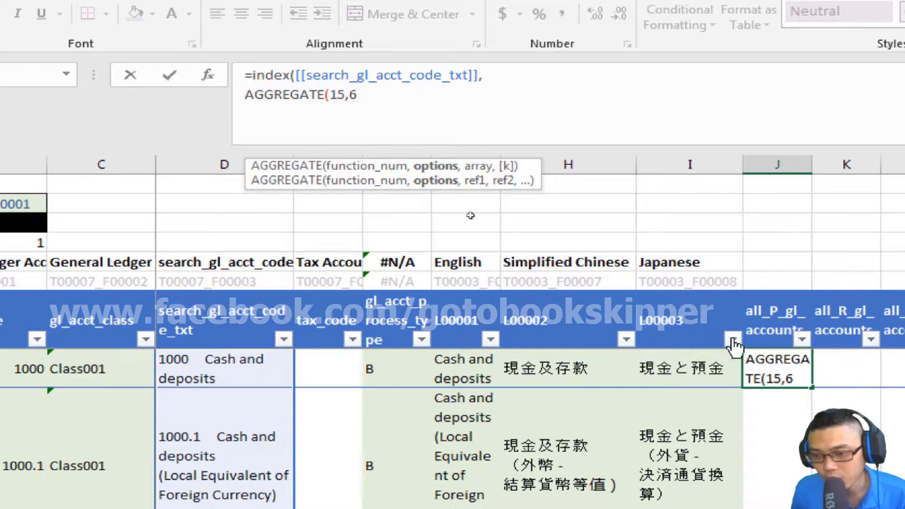
{"action": "type", "text": ","}
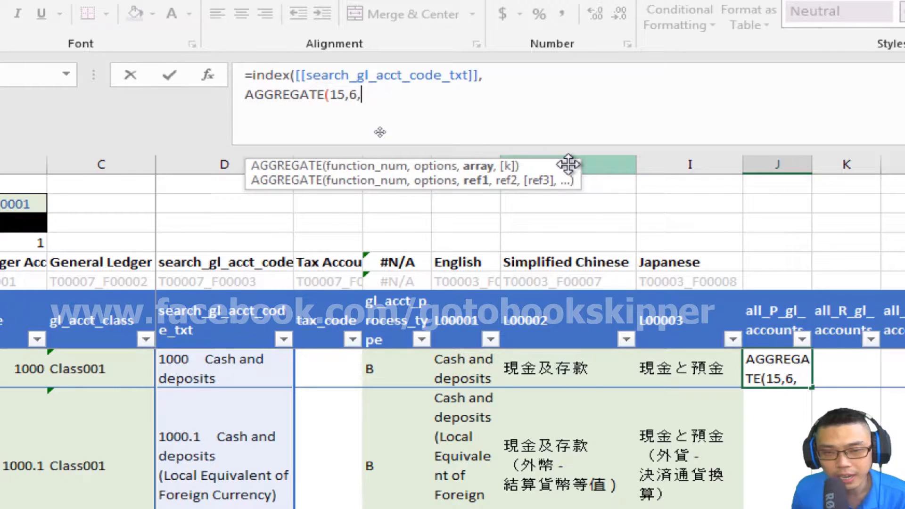
{"action": "type", "text": "()"}
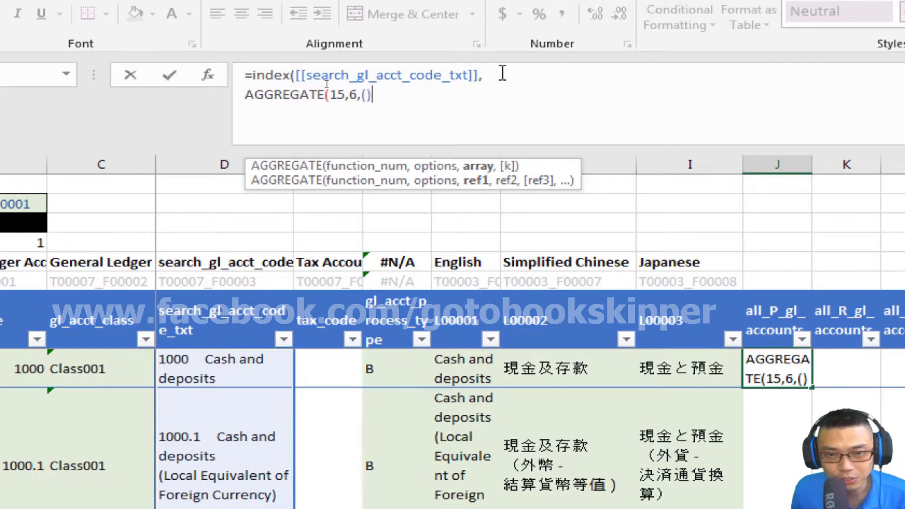
{"action": "type", "text": "("}
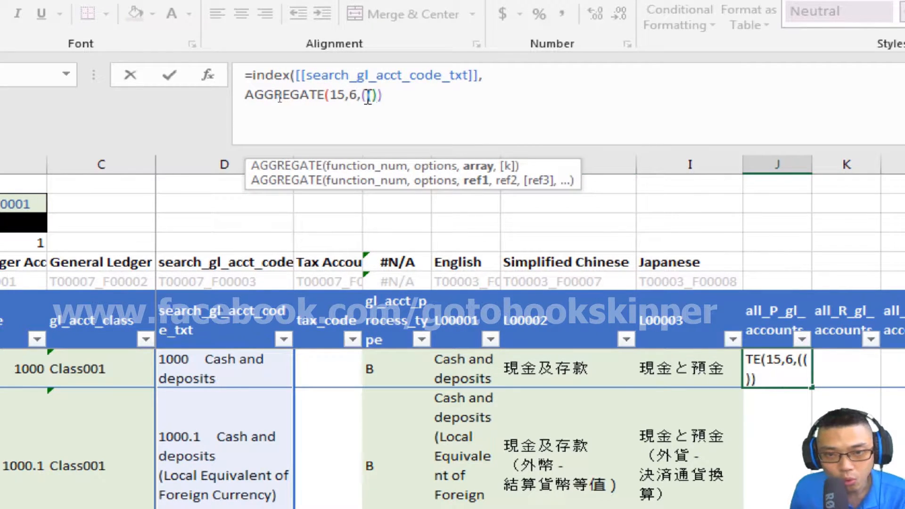
{"action": "type", "text": "roll"}
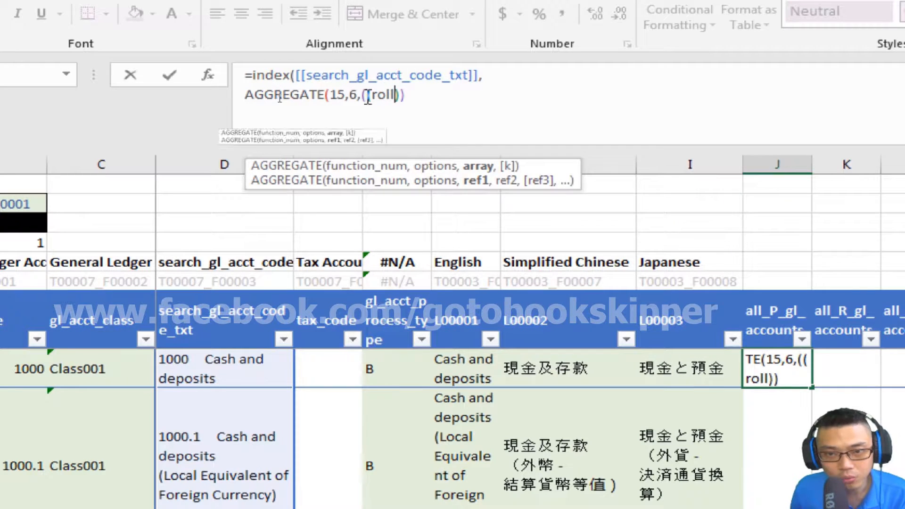
{"action": "type", "text": "over)/"}
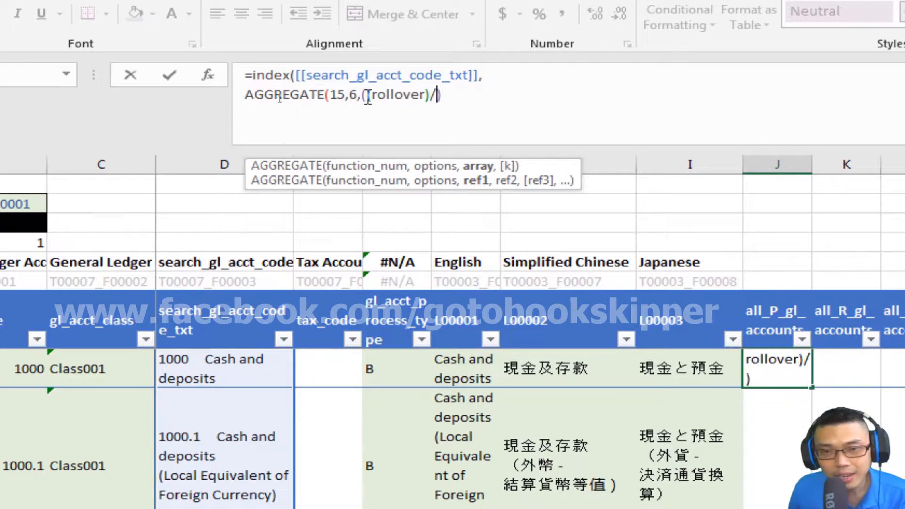
{"action": "type", "text": "(c)"}
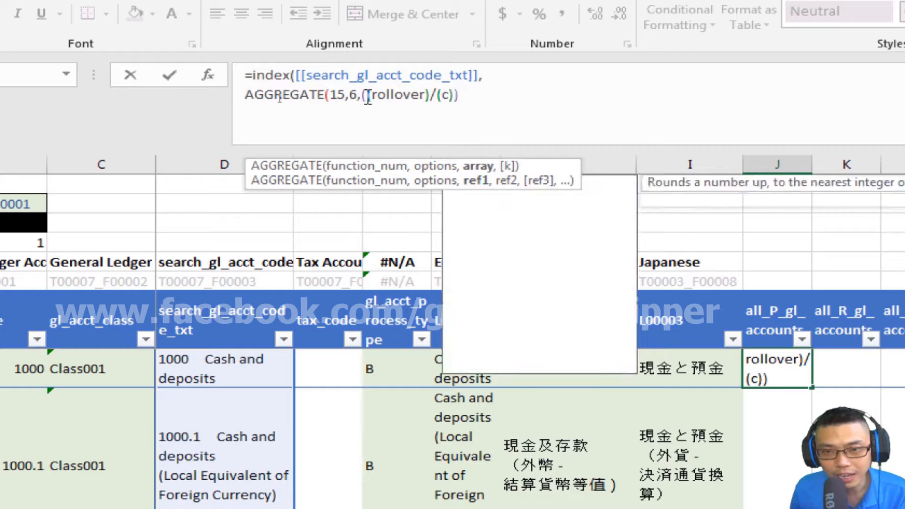
{"action": "type", "text": "ritieria"}
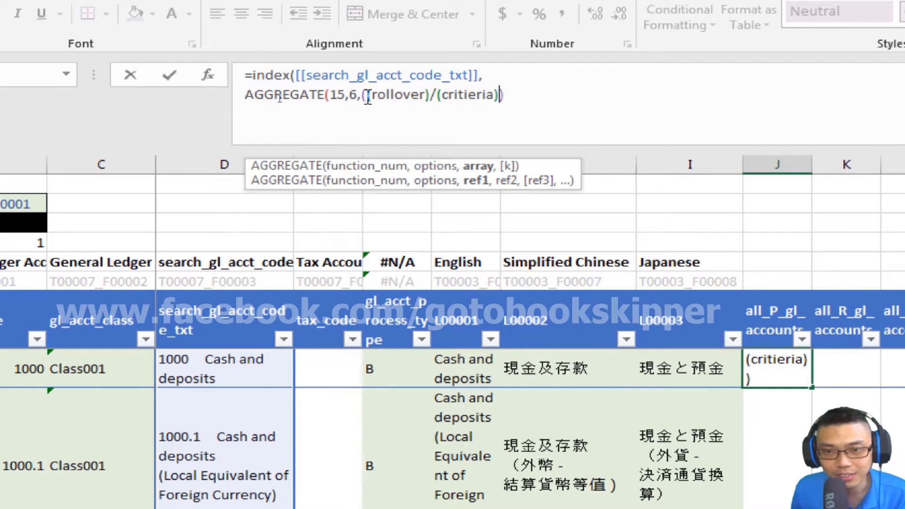
{"action": "type", "text": "),k"}
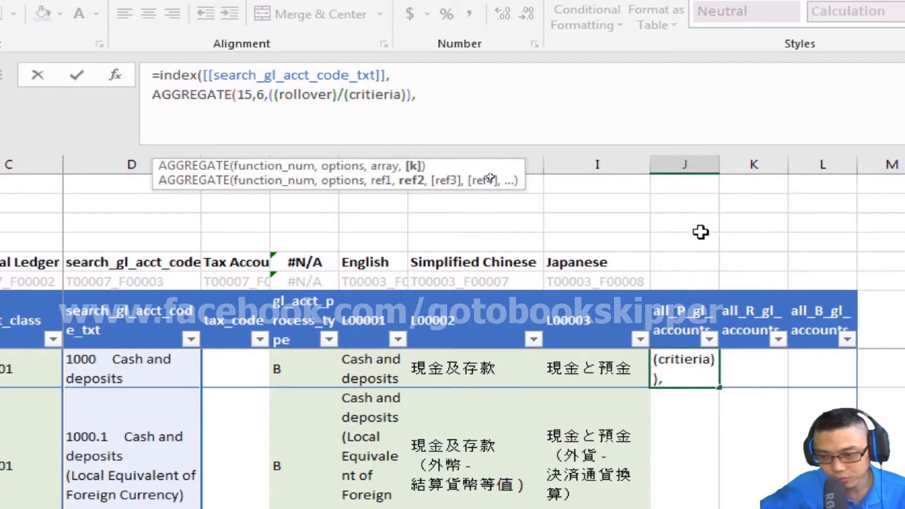
Enter ROWS($J$8:J8) as AGGREGATE's k argument and close both parentheses
{"action": "type", "text": "r"}
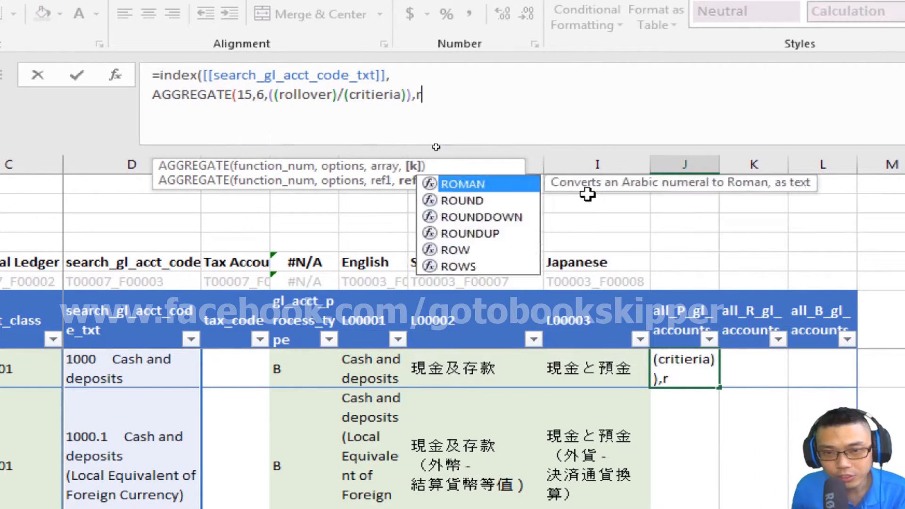
{"action": "type", "text": "ows(j"}
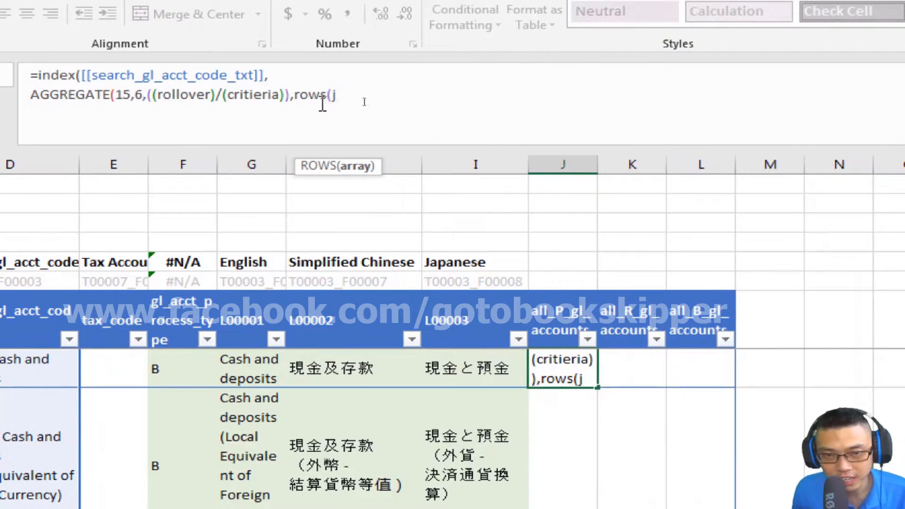
{"action": "type", "text": "$J$8"}
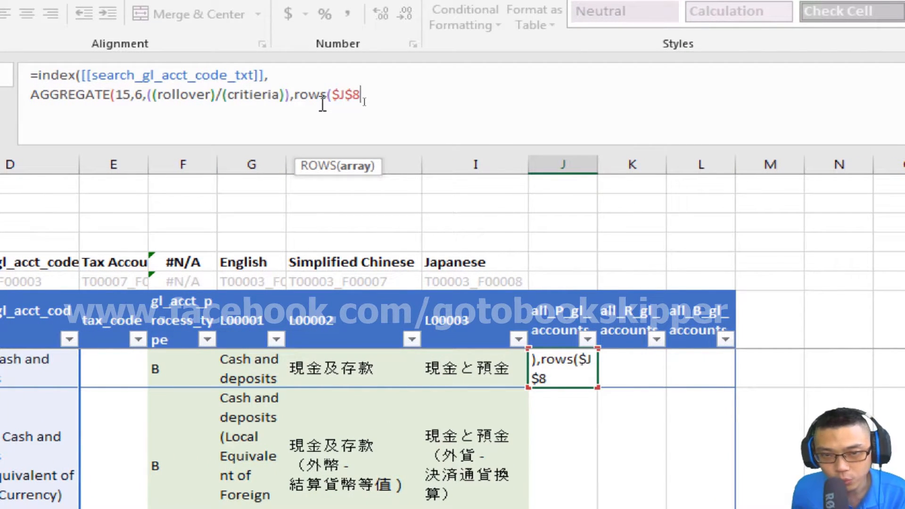
{"action": "type", "text": ":j"}
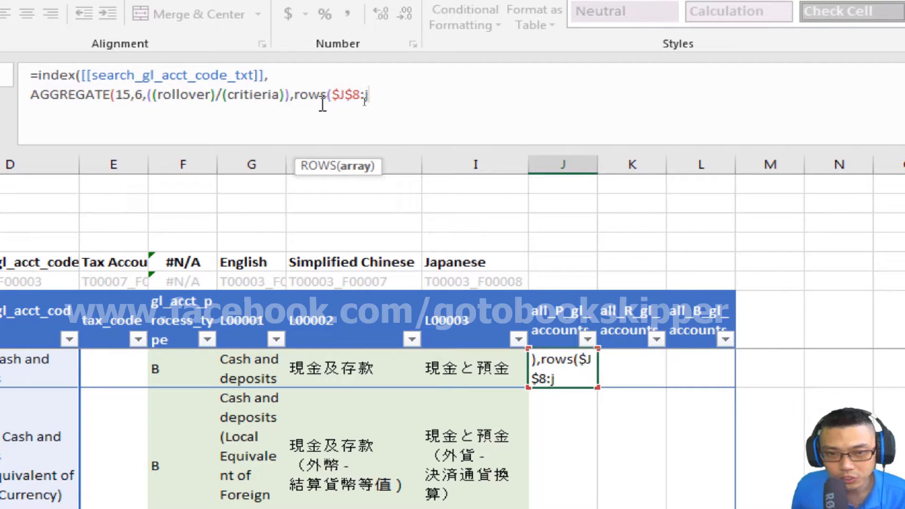
{"action": "type", "text": "8"}
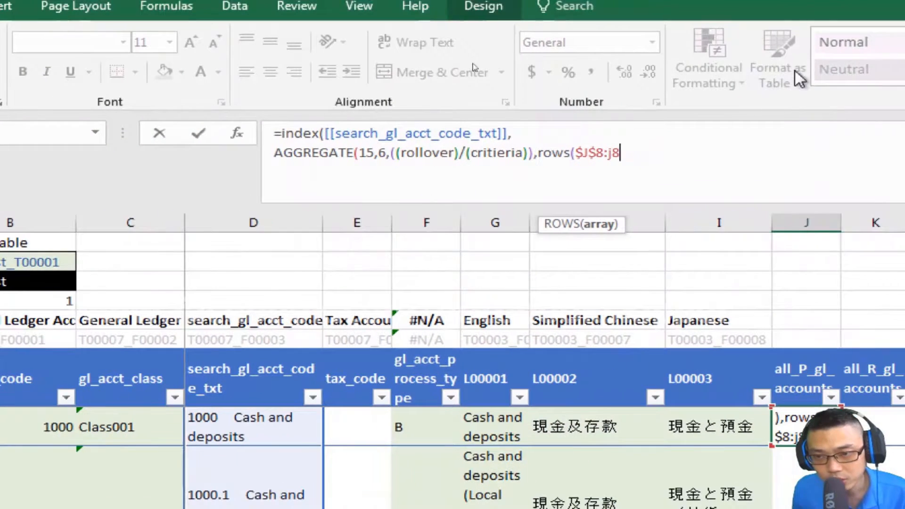
{"action": "key", "text": "Backspace"}
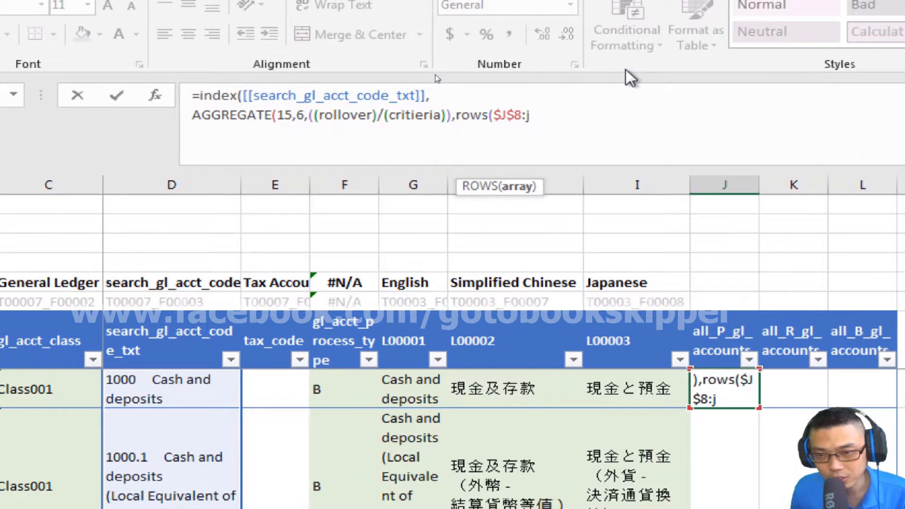
{"action": "type", "text": "8"}
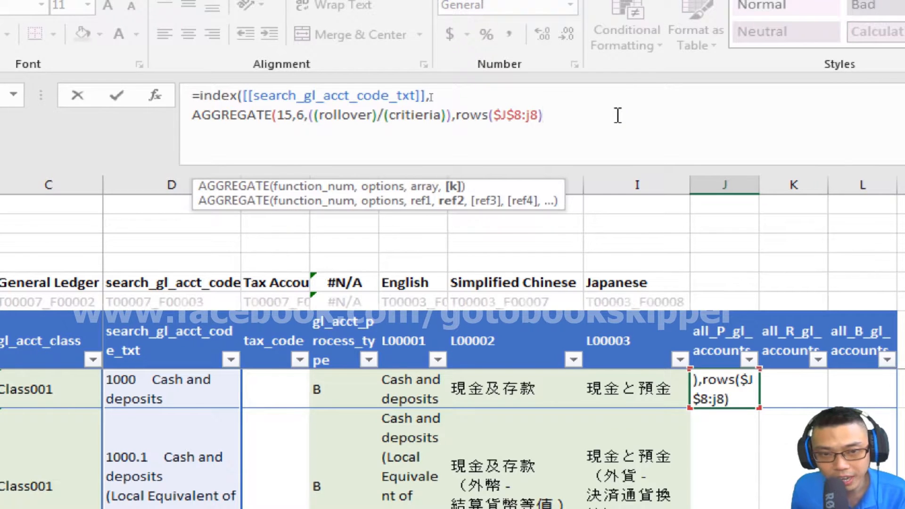
{"action": "type", "text": ")"}
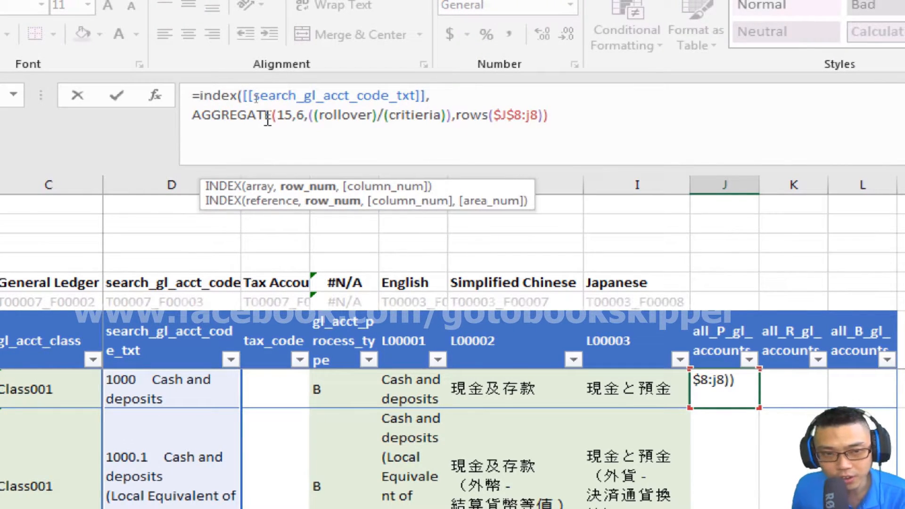
{"action": "type", "text": ")"}
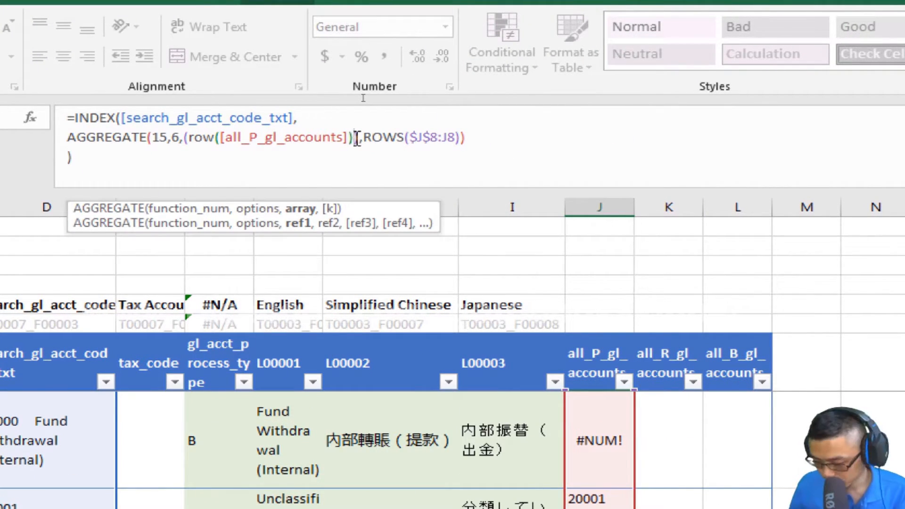
Replace the placeholders with ROW()-ROW($J$8)+1 divided by the process-type condition
{"action": "type", "text": "-row()"}
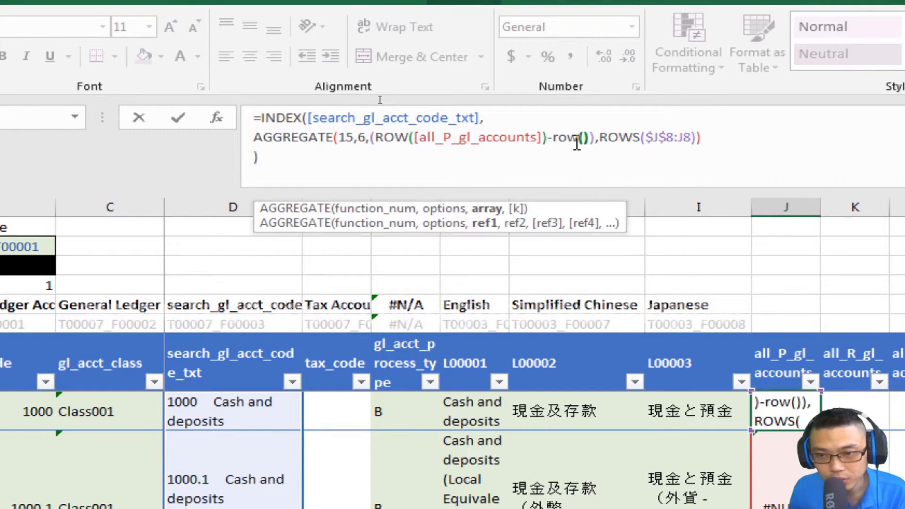
{"action": "type", "text": "$J$8"}
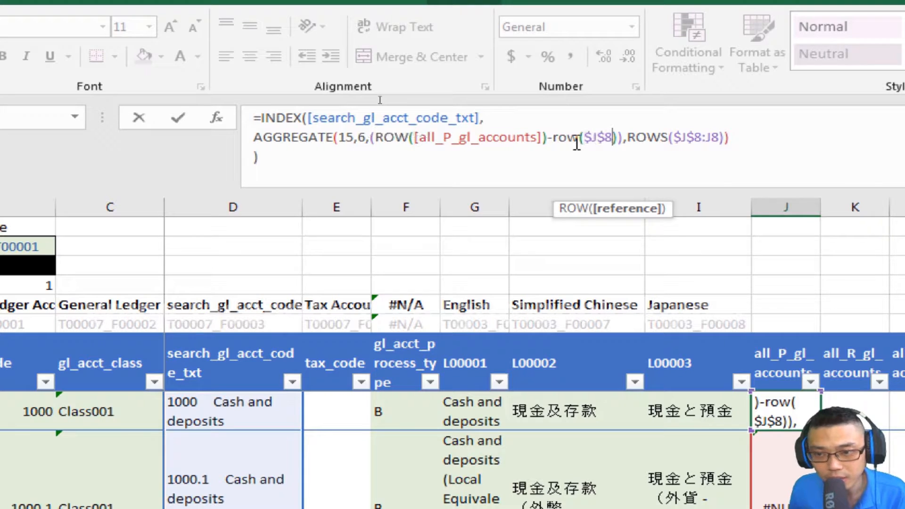
{"action": "type", "text": "+1"}
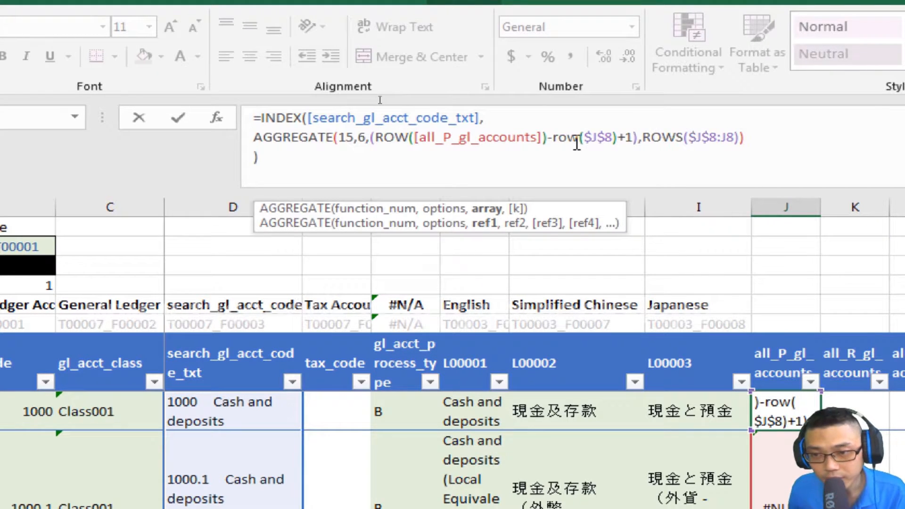
{"action": "type", "text": "/([[gl_acct_process_type]])"}
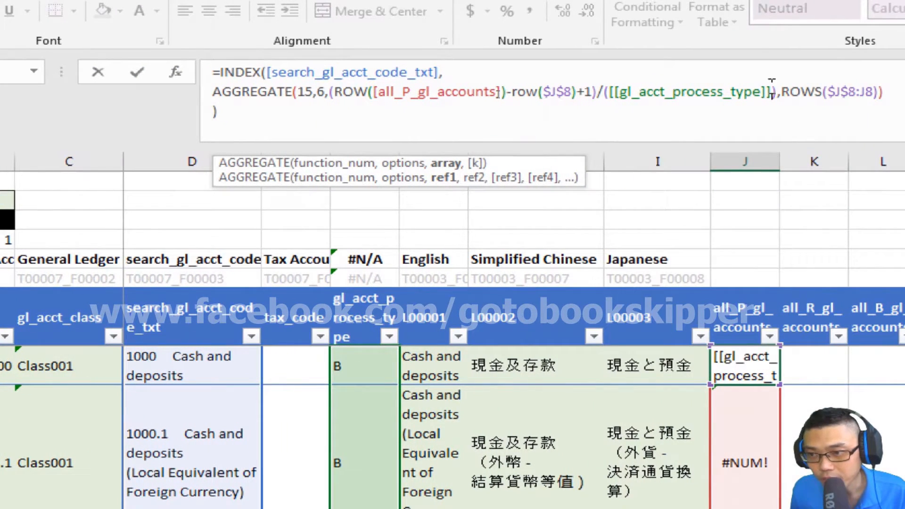
{"action": "type", "text": "=),"}
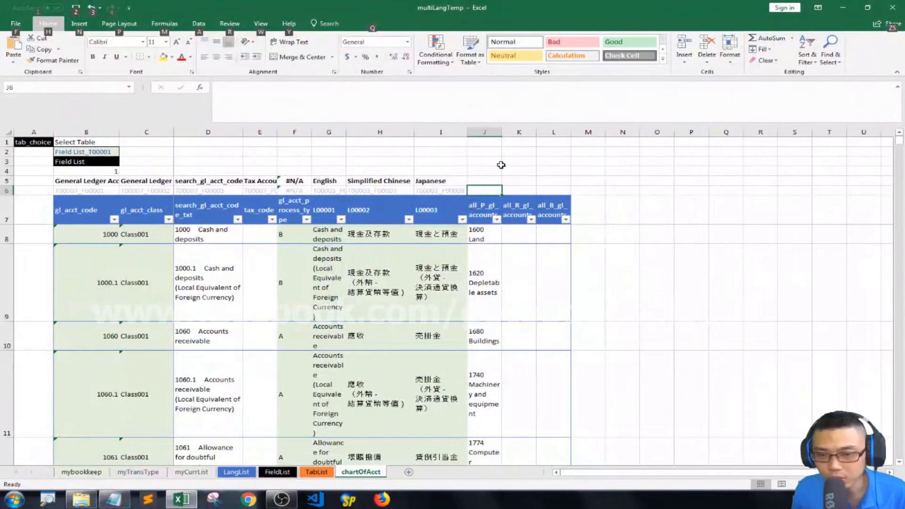
In K8, adapt the copied formula to all_R, $K$8 and process type 'R'
{"action": "left_click", "coordinate": [484, 181]}
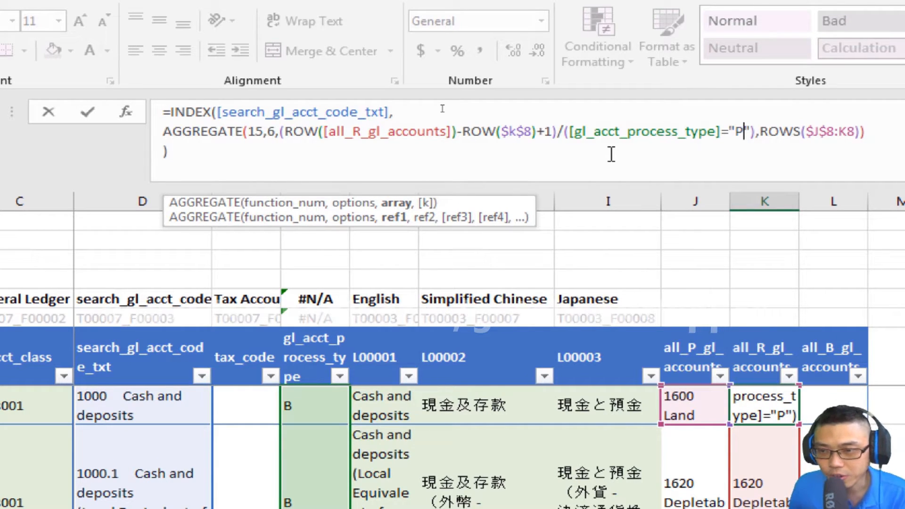
{"action": "type", "text": "R"}
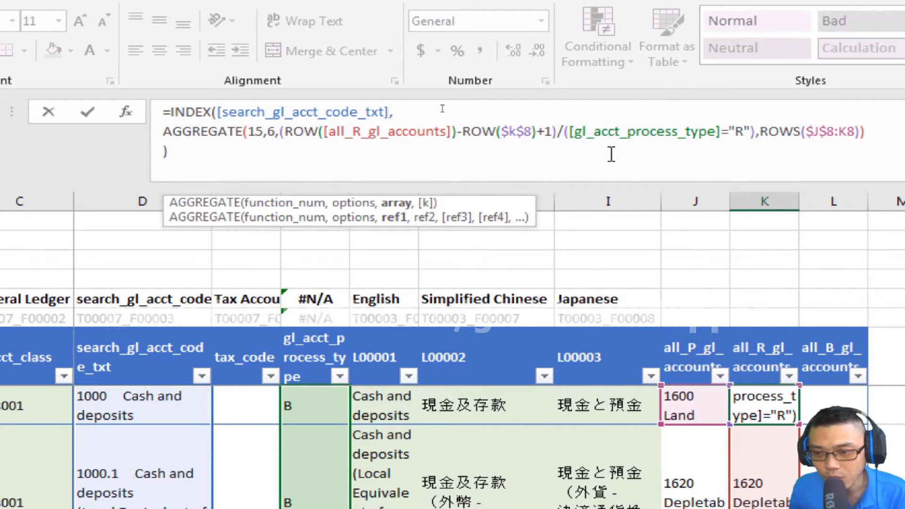